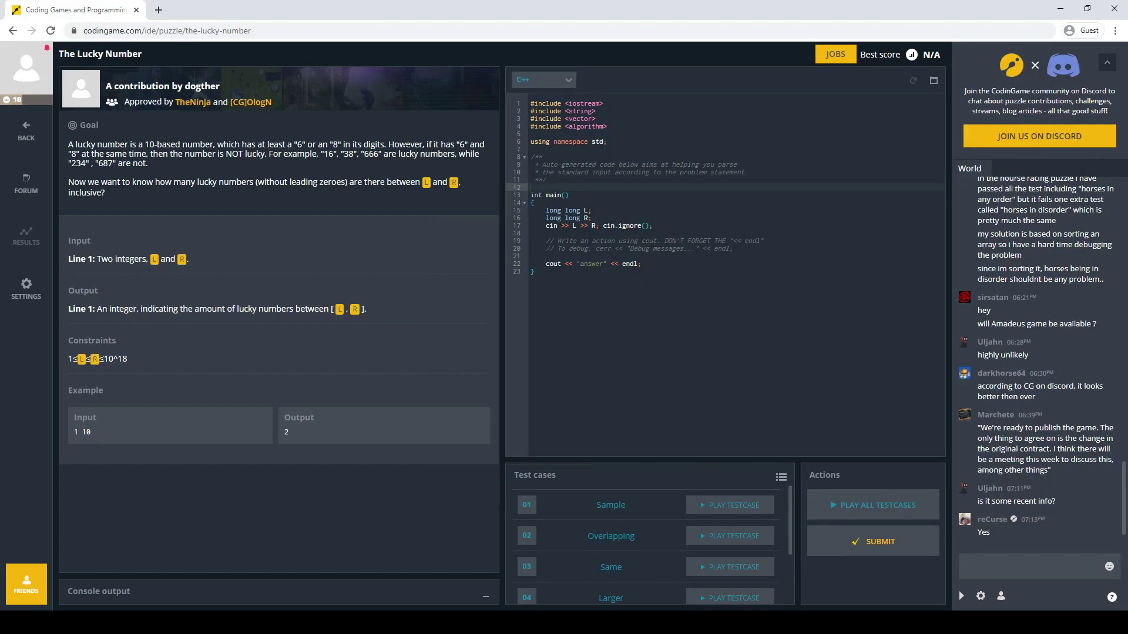
{"action": "mouse_move", "coordinate": [325, 127]}
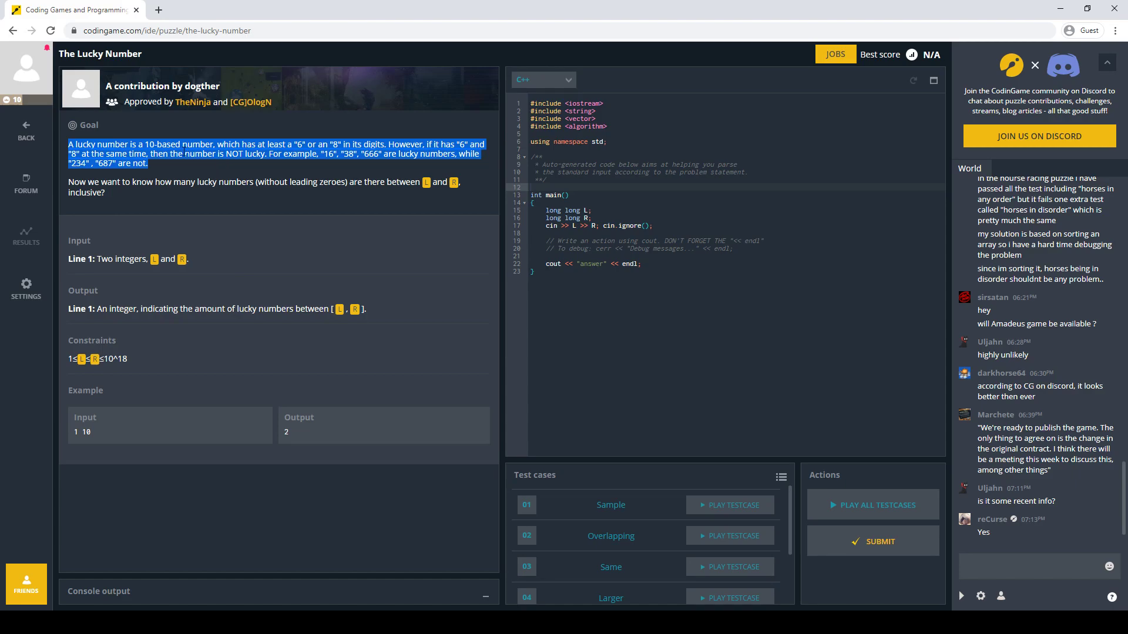
{"action": "mouse_move", "coordinate": [282, 169]}
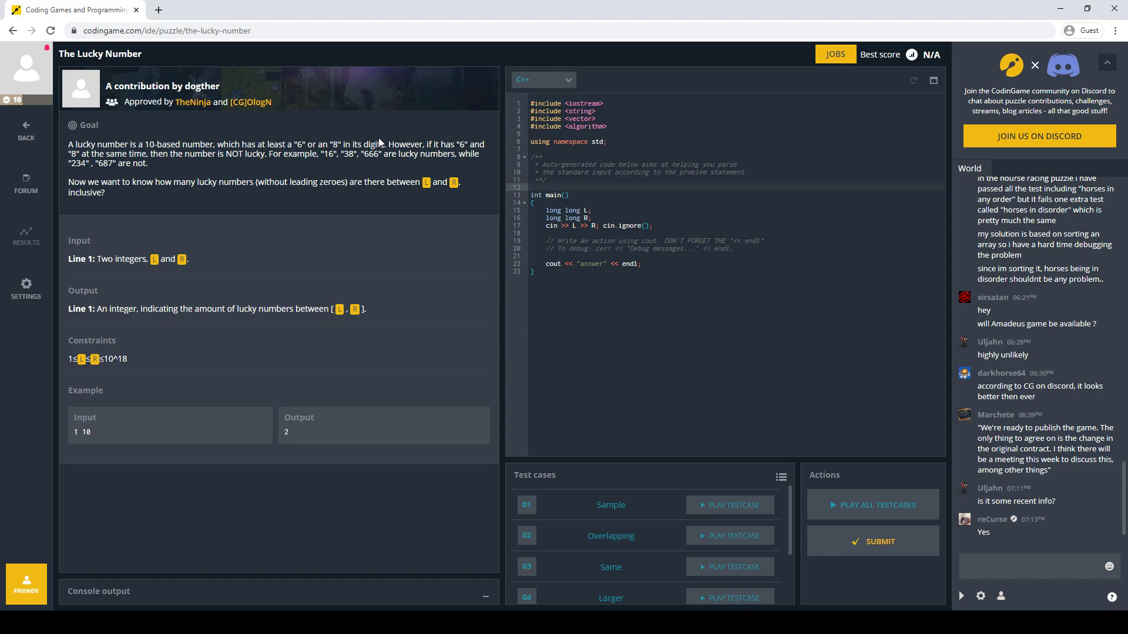
{"action": "mouse_move", "coordinate": [327, 168]}
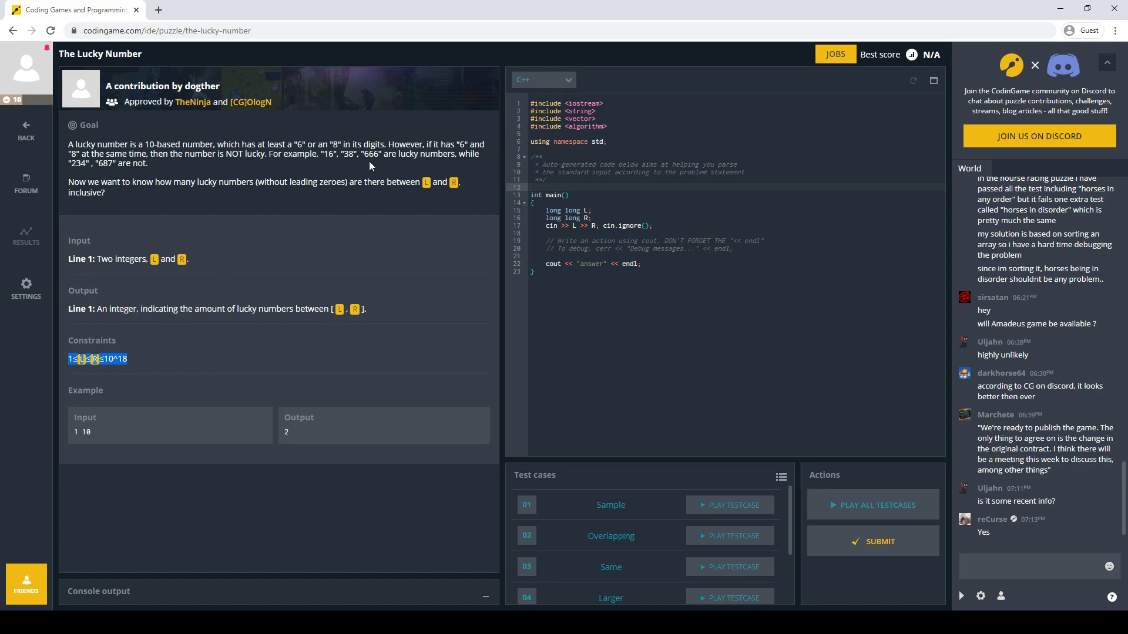
- Add 'using ll = long long;' and start a new cout line after reading L and R
{"action": "left_click", "coordinate": [235, 373]}
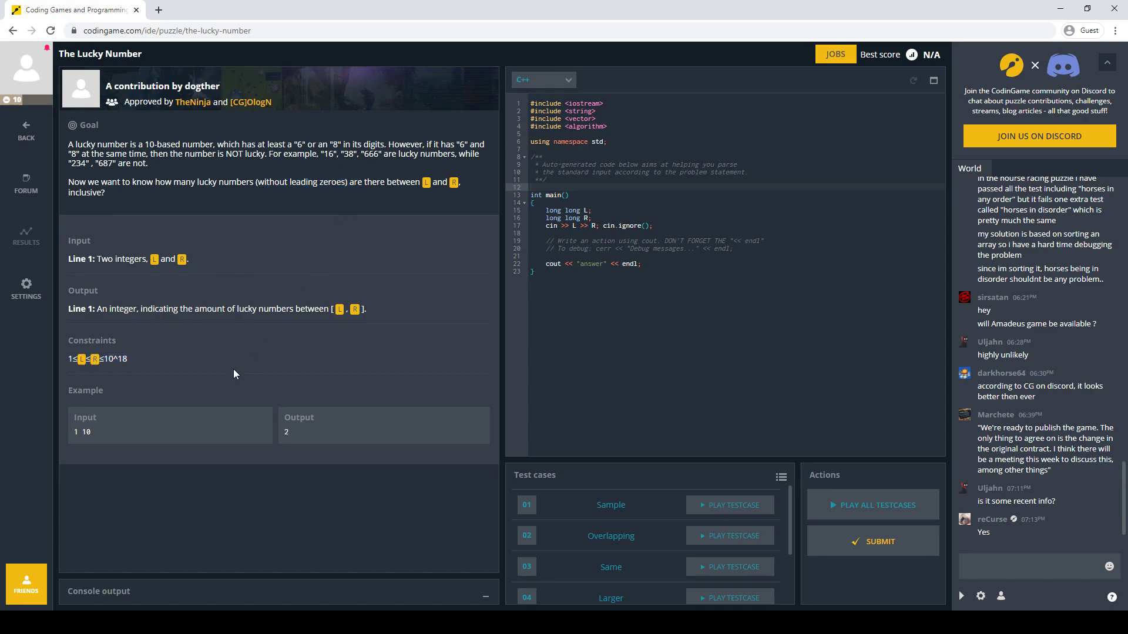
{"action": "mouse_move", "coordinate": [157, 356]}
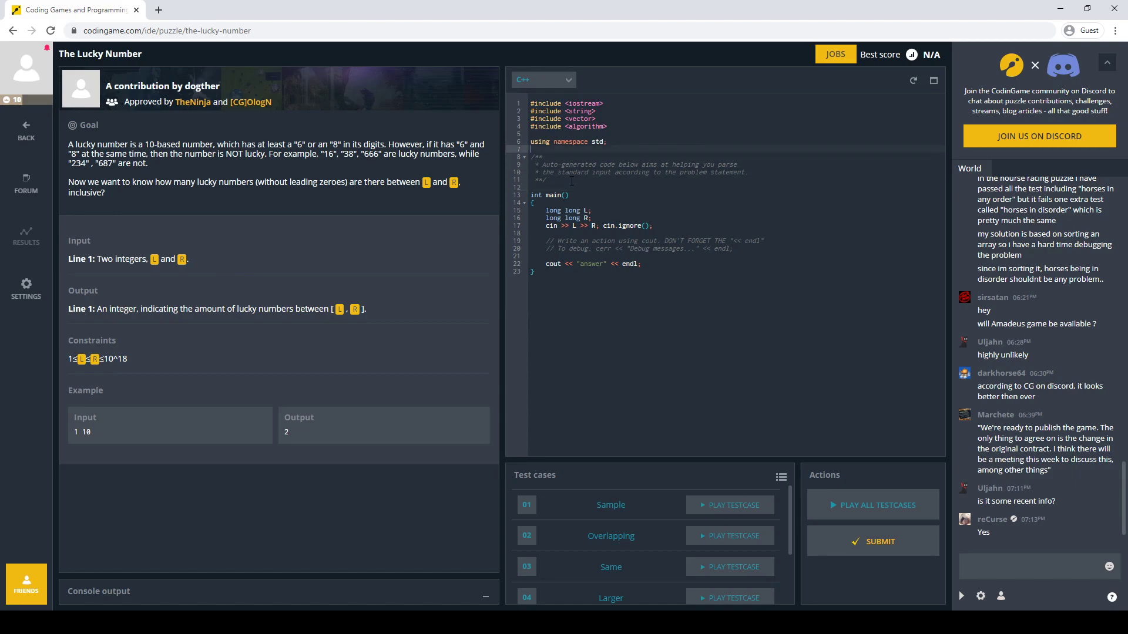
{"action": "type", "text": "using ll = long long;"}
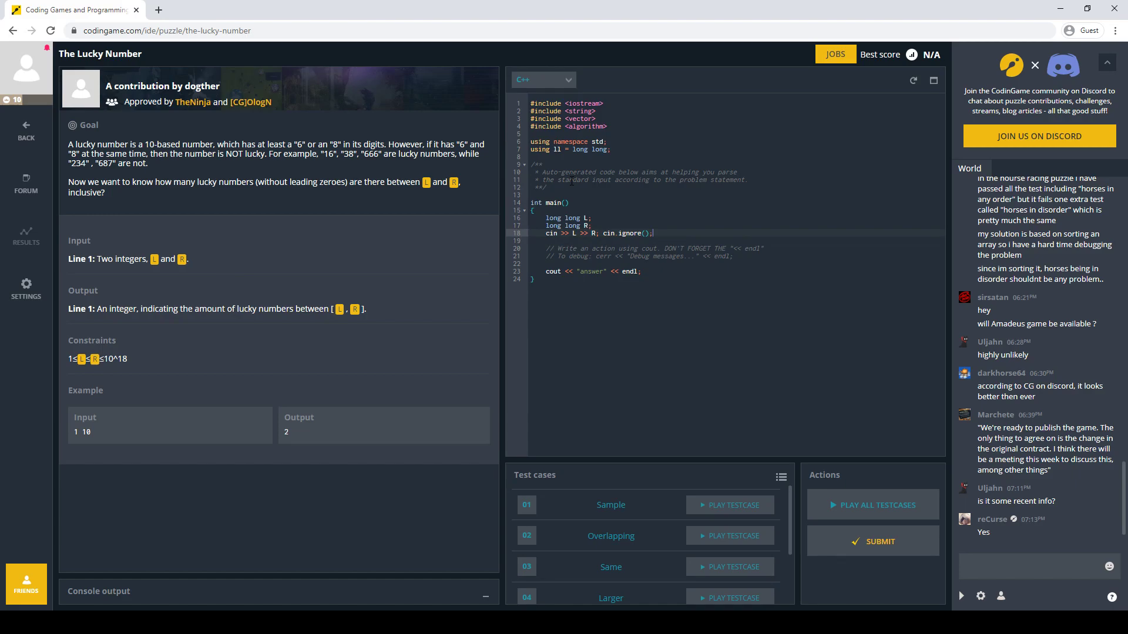
{"action": "key", "text": "Enter"}
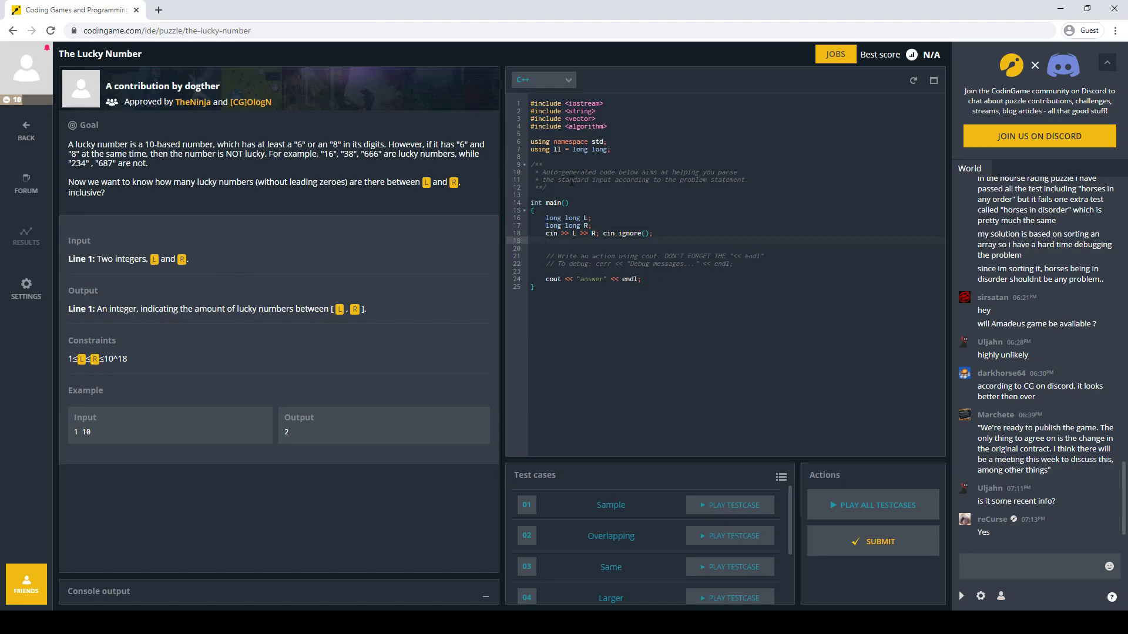
{"action": "type", "text": "cout <<"}
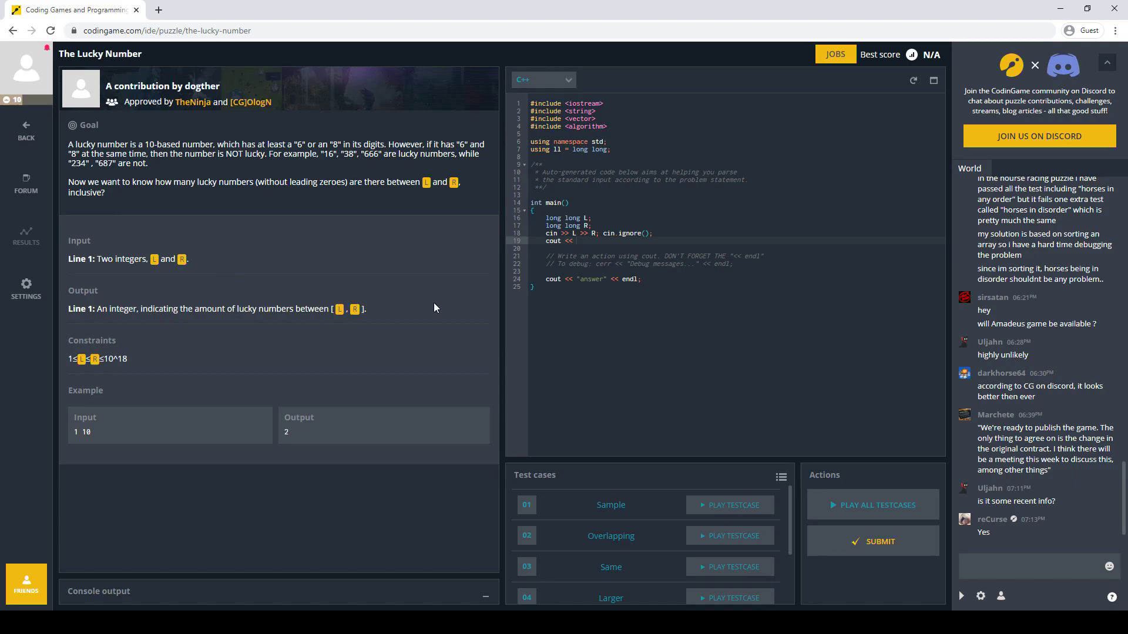
- Declare an empty ll f(ll N) above main and print f(R) - f(L-1)
{"action": "left_click", "coordinate": [588, 191]}
{"action": "type", "text": "ll f(ll"}
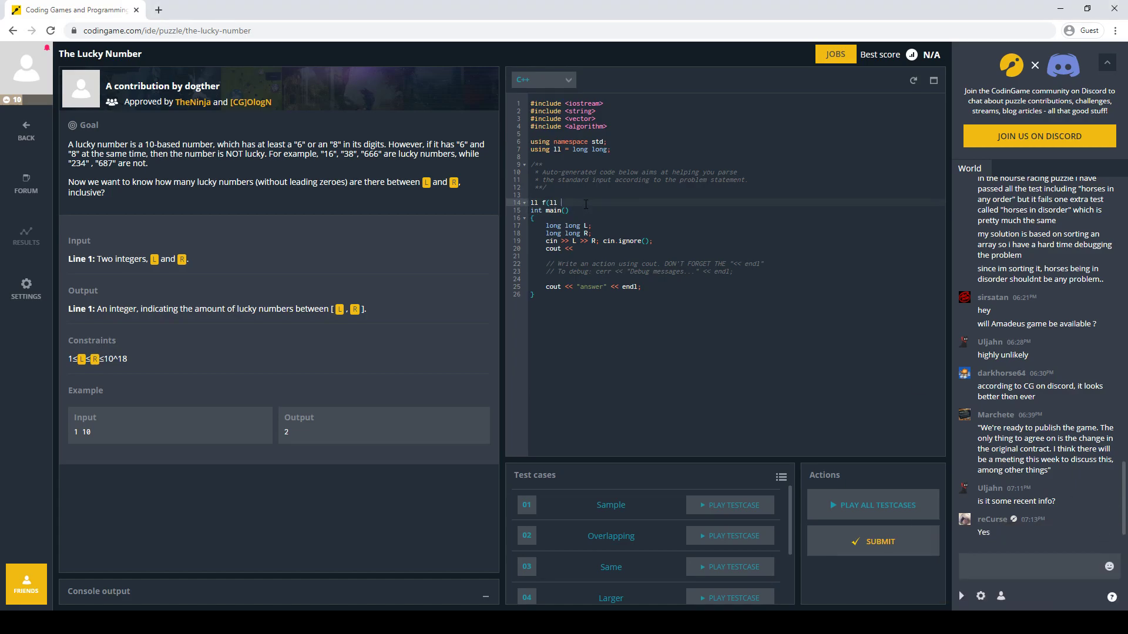
{"action": "type", "text": "N) {"}
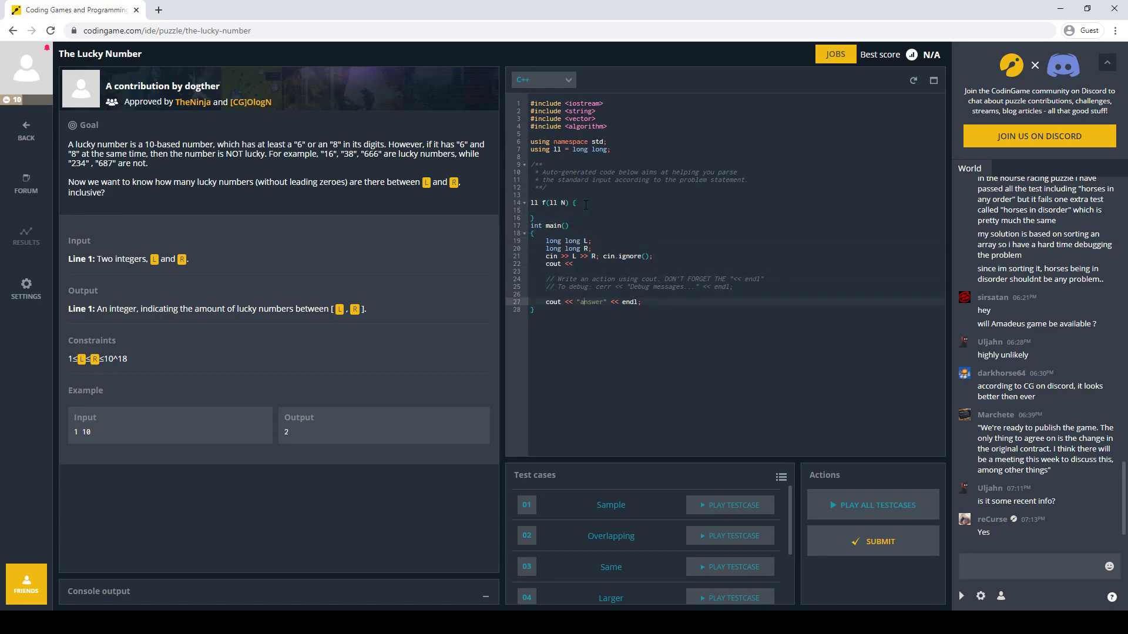
{"action": "type", "text": "f(R) - f(L-1)"}
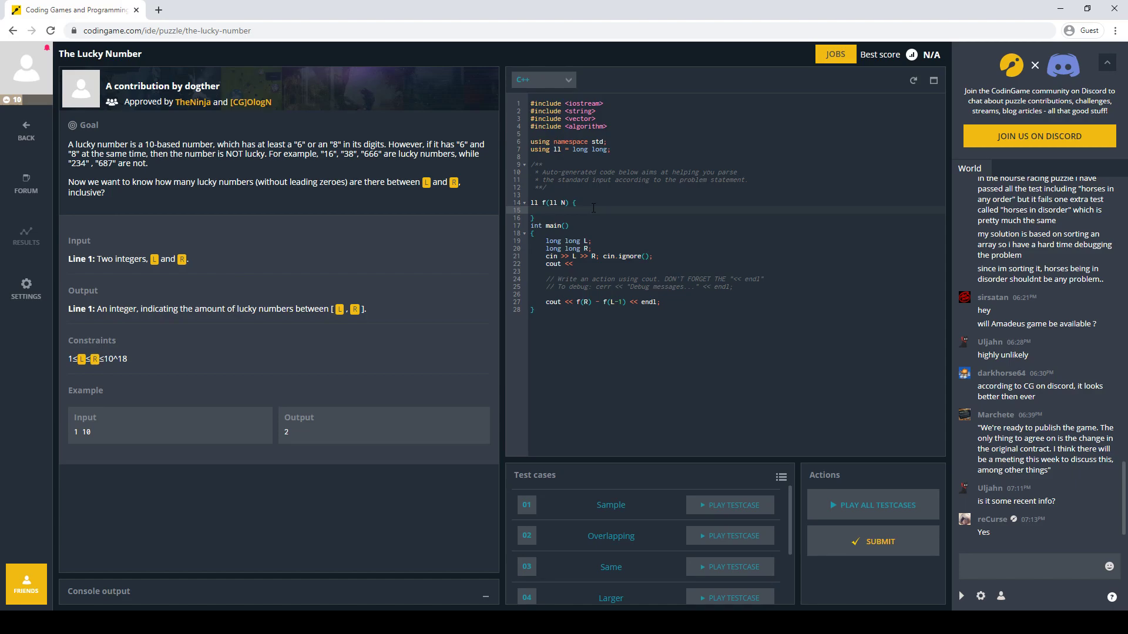
- Make f return a dp call starting with arguments N and 0
{"action": "type", "text": "return dp(0"}
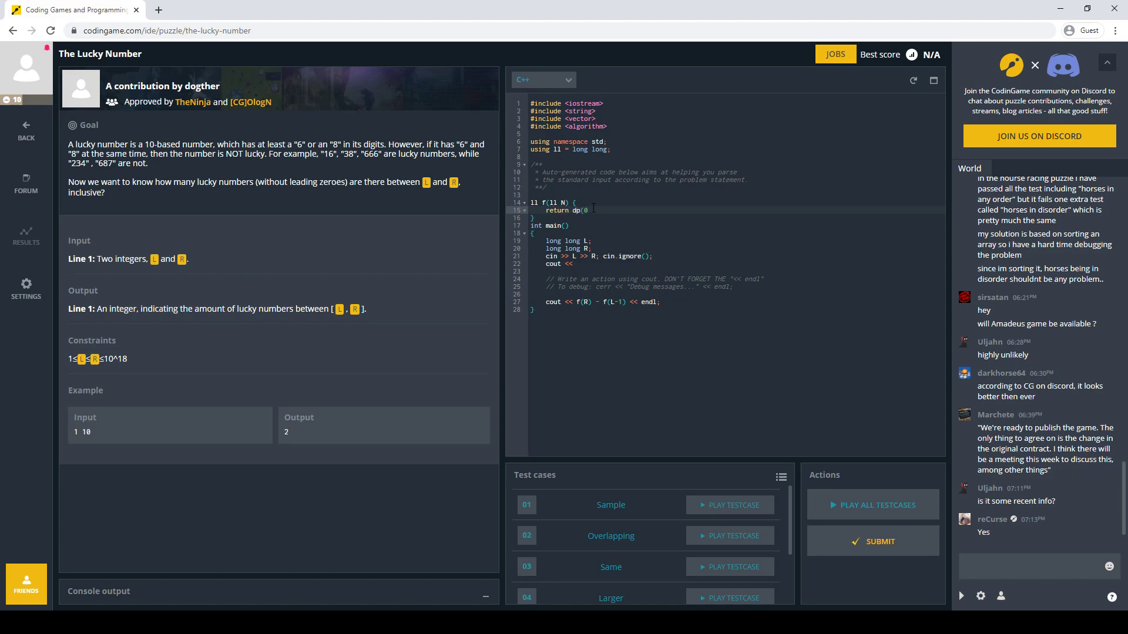
{"action": "type", "text": ","}
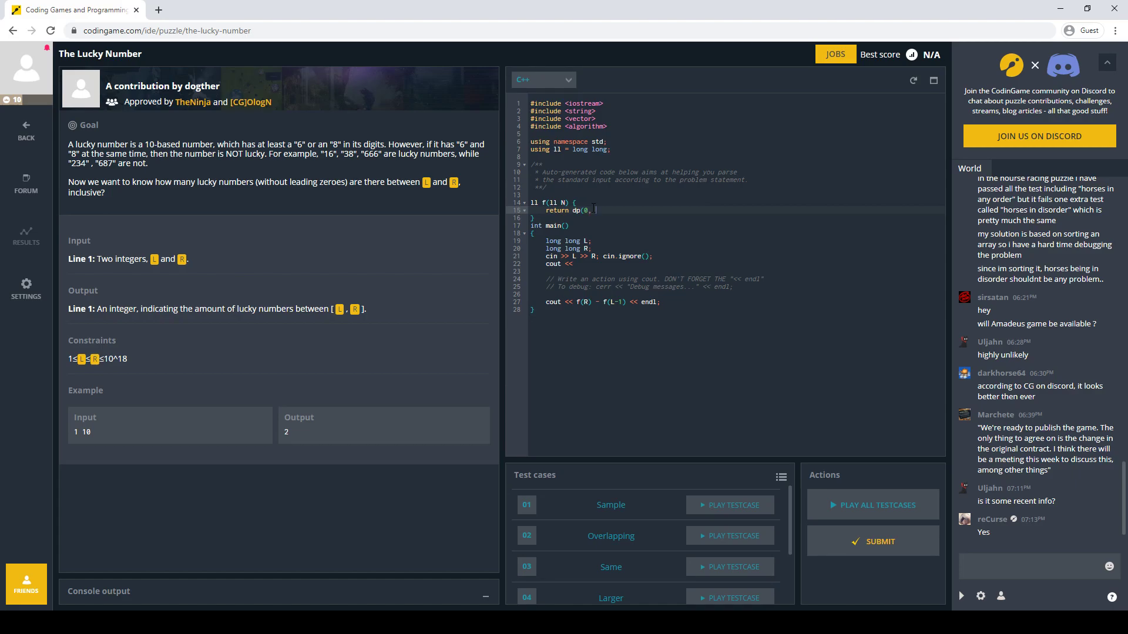
{"action": "type", "text": "N"}
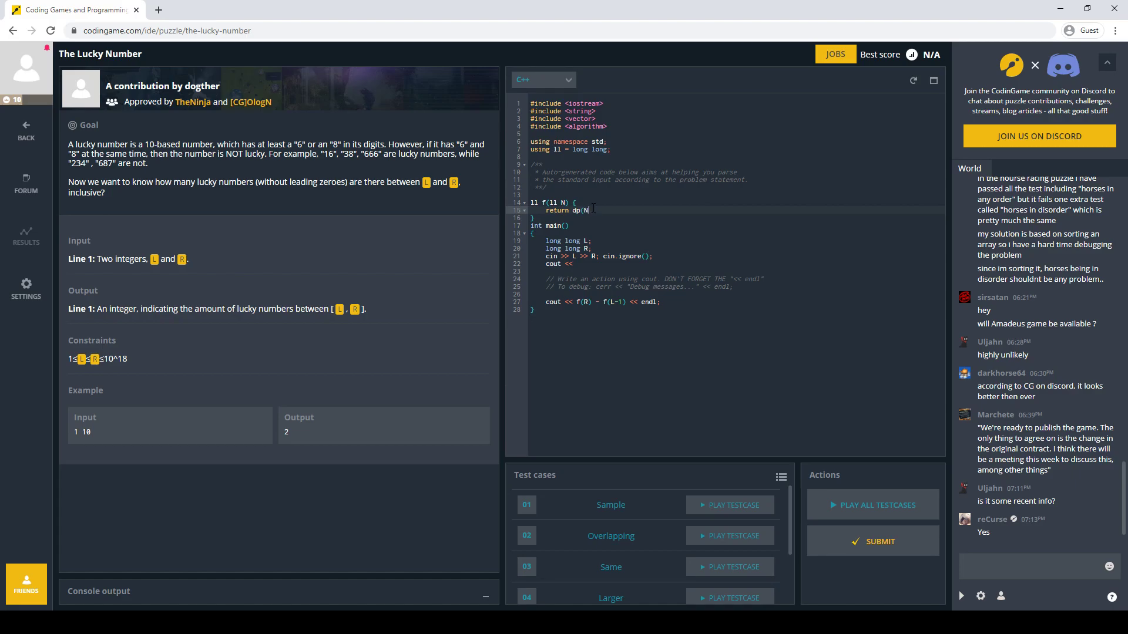
{"action": "type", "text": ", 0,"}
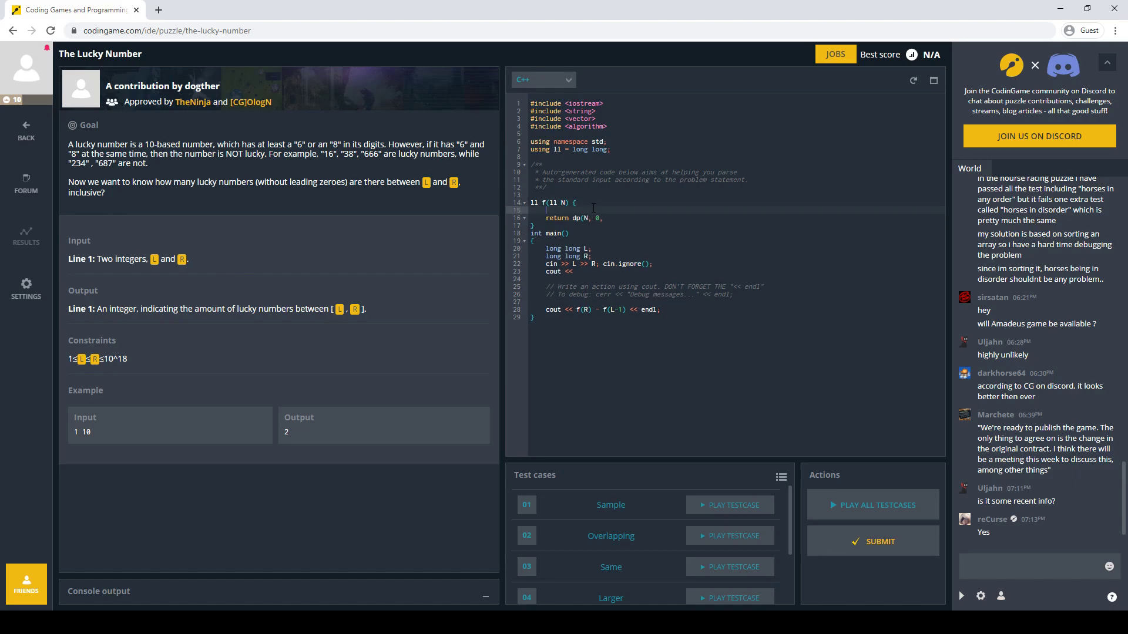
- Build string S(18,'?') by looping 18 times over N%10 and dividing N by 10
{"action": "type", "text": "string S;"}
{"action": "type", "text": "while(N > 0) {"}
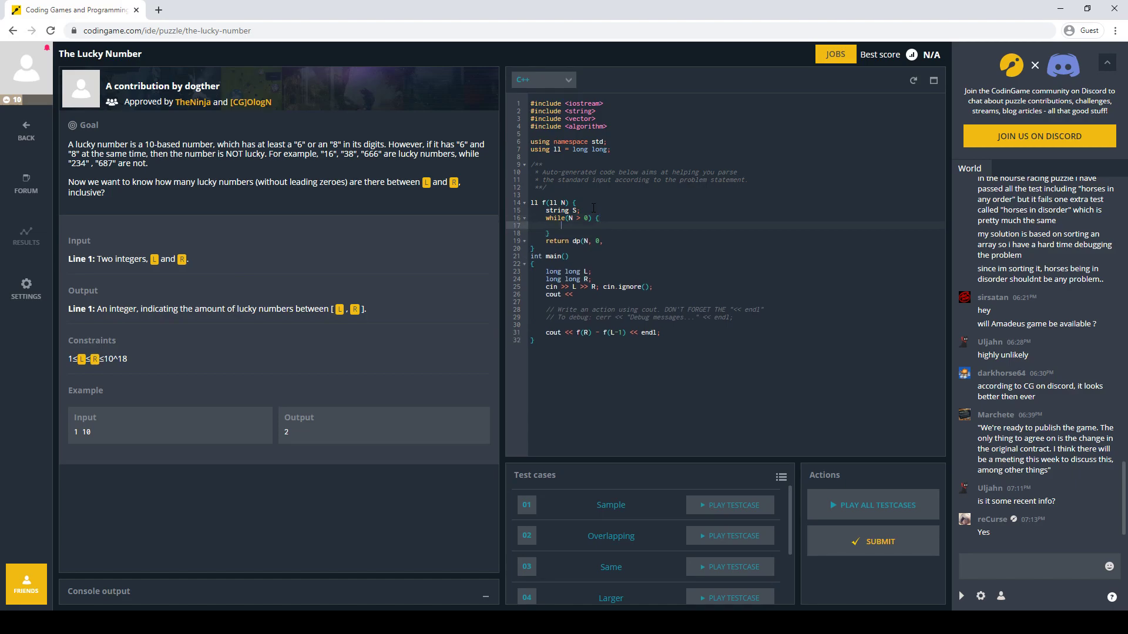
{"action": "type", "text": "S"}
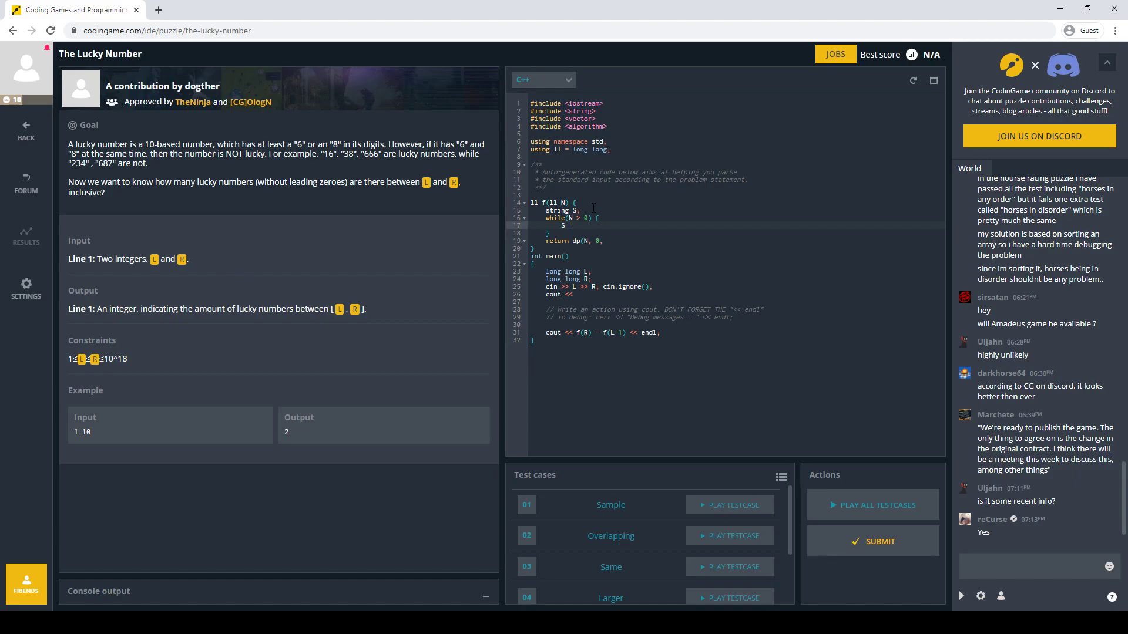
{"action": "type", "text": "= ("}
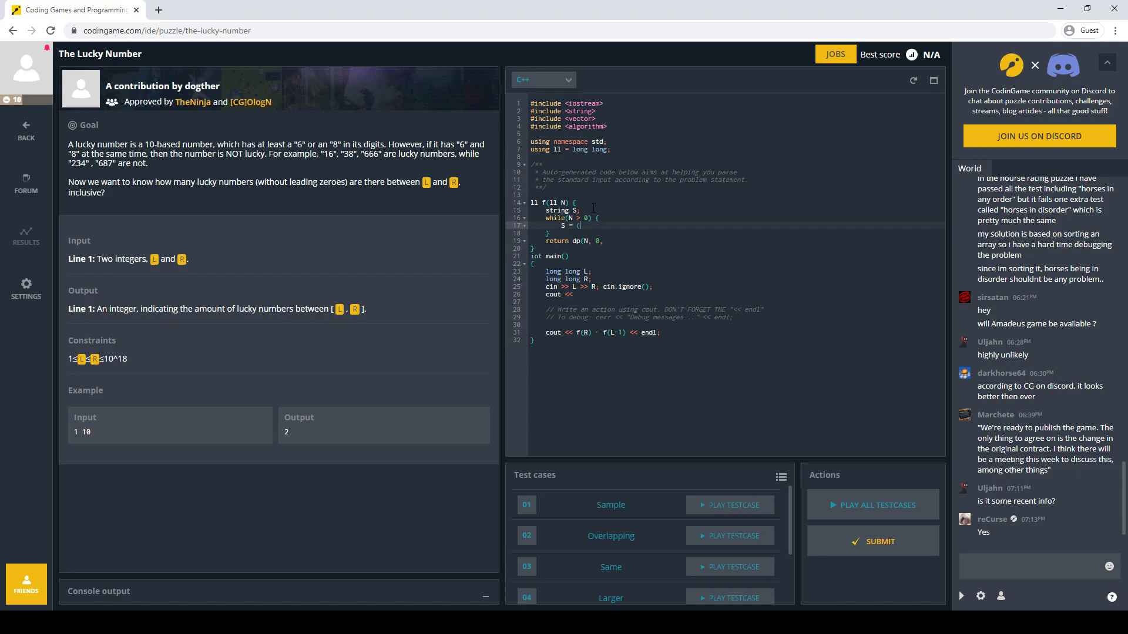
{"action": "type", "text": "N"}
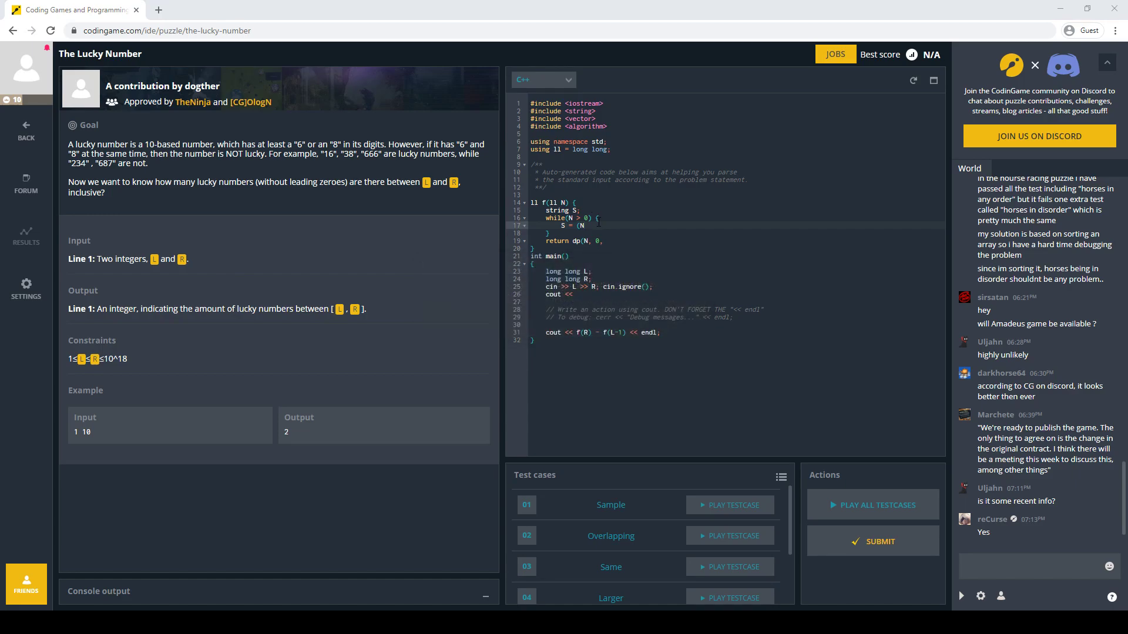
{"action": "type", "text": "%10)+S;"}
{"action": "left_click", "coordinate": [599, 211]}
{"action": "type", "text": " = \"\""}
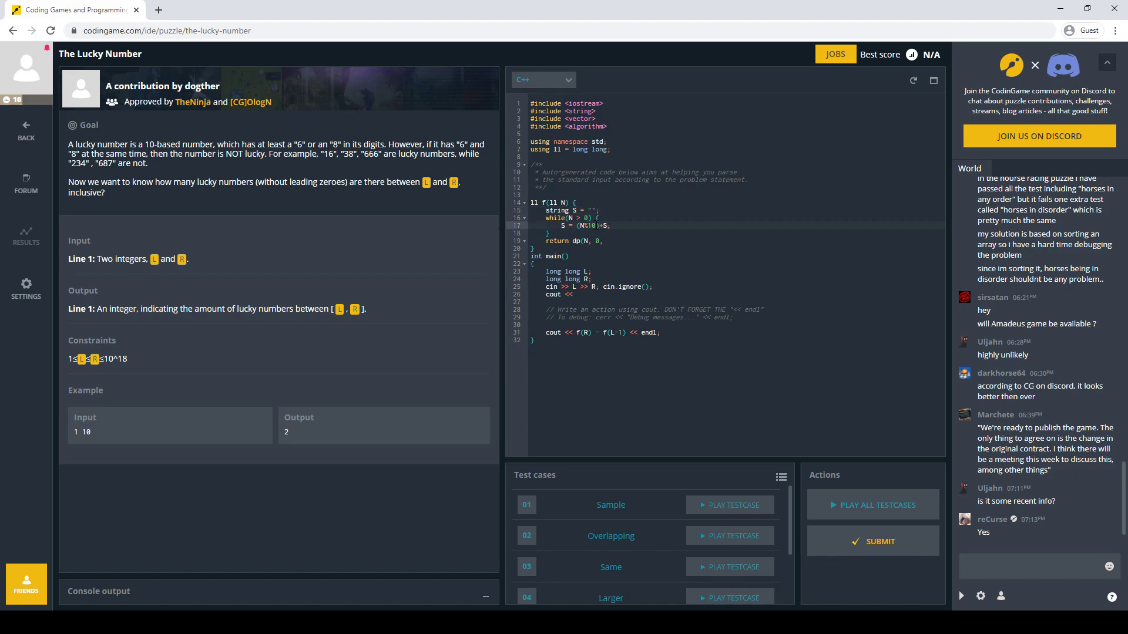
{"action": "key", "text": "Enter"}
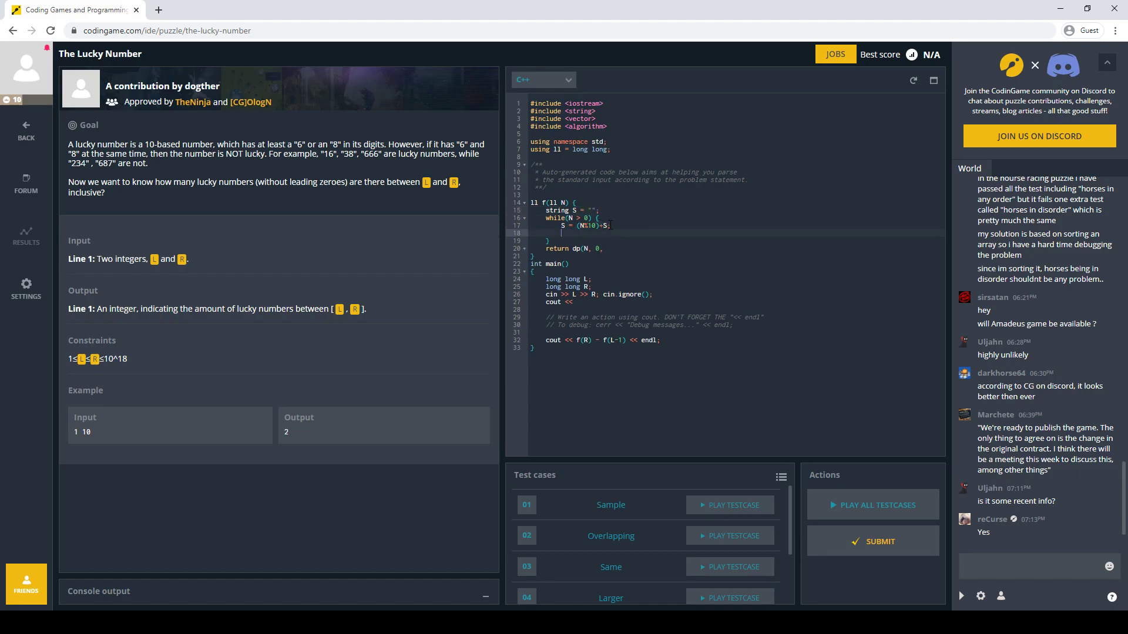
{"action": "type", "text": "N/=10;"}
{"action": "type", "text": "S[S.size"}
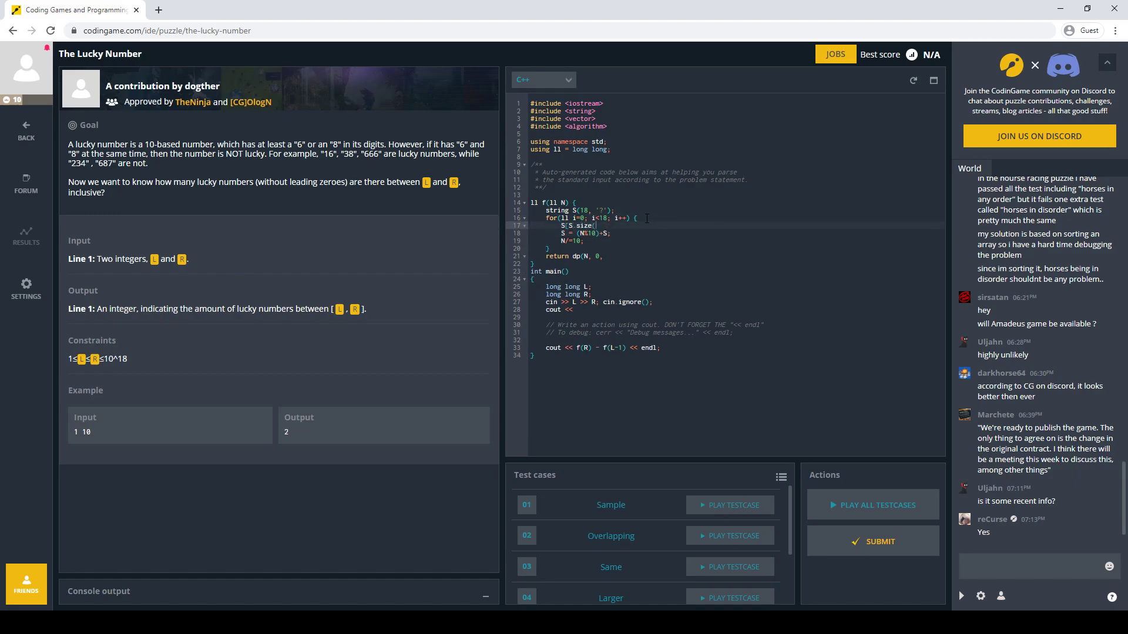
- Index digits from the end and give dp parameters i, lt, six, eight, nonzero
{"action": "type", "text": "()-1-i] = (N%10);"}
{"action": "type", "text": "ll dp(ll"}
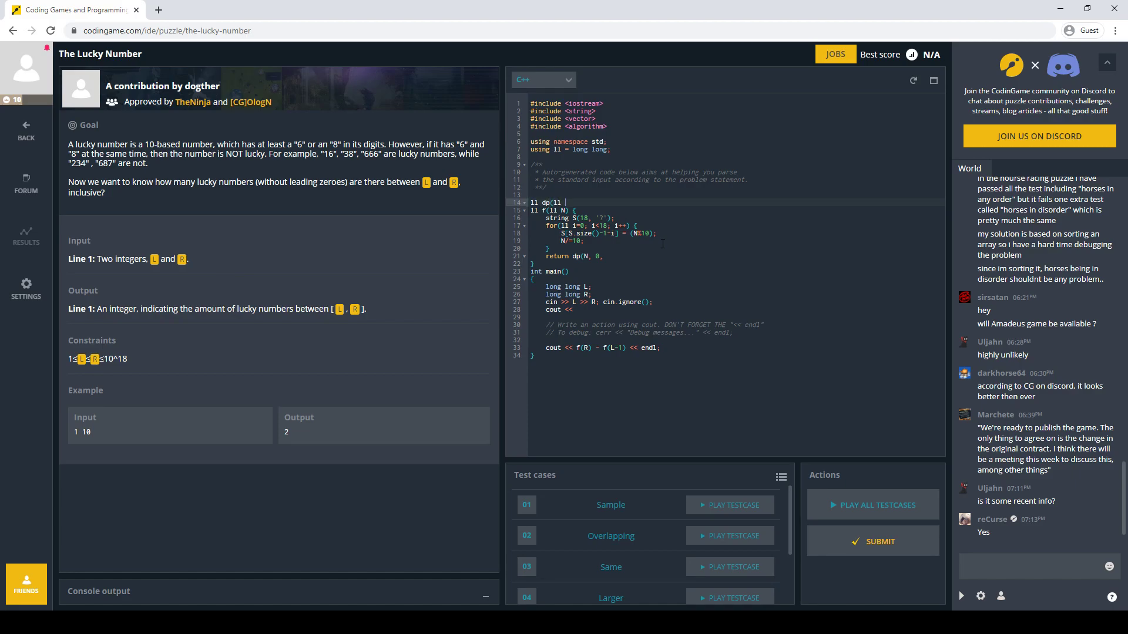
{"action": "type", "text": "i, ll"}
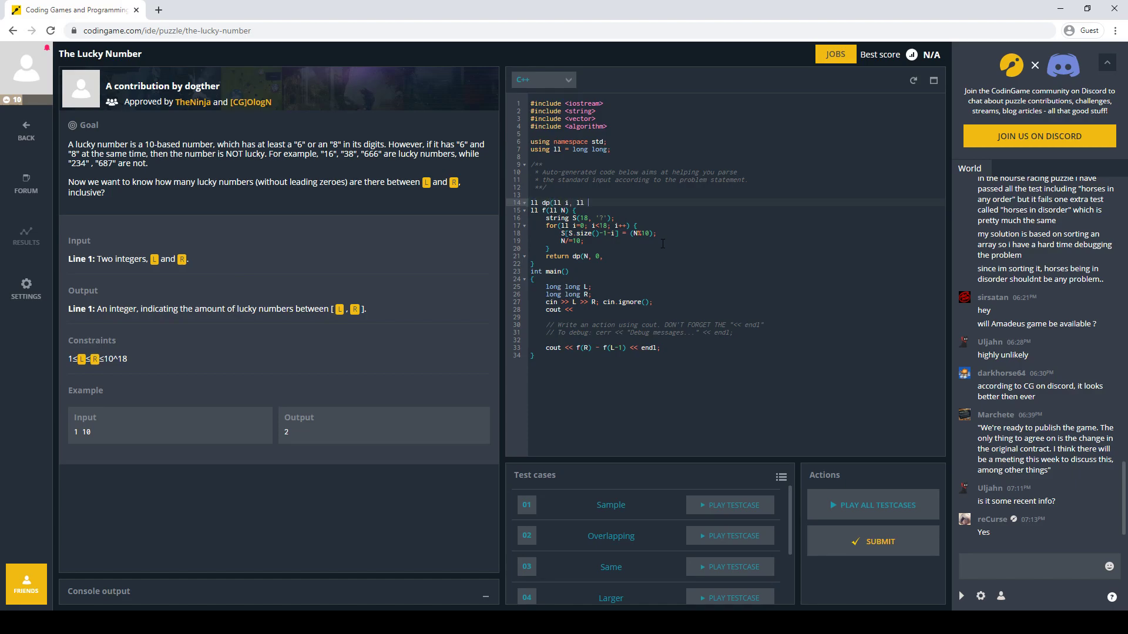
{"action": "type", "text": "bool lt, b"}
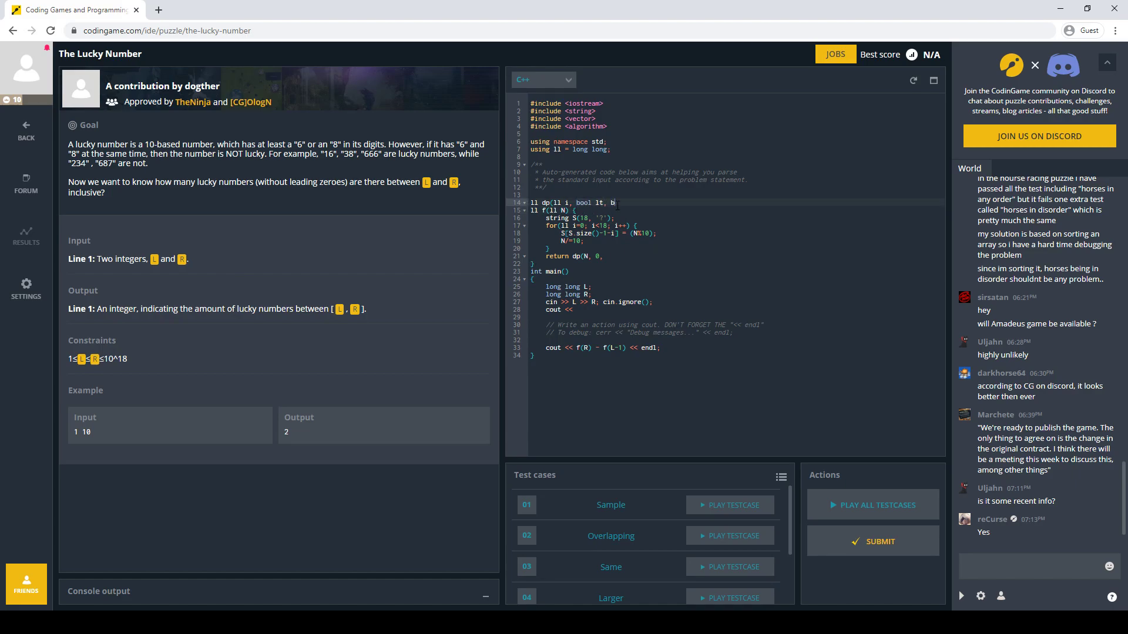
{"action": "type", "text": "col six, bool eight, bool"}
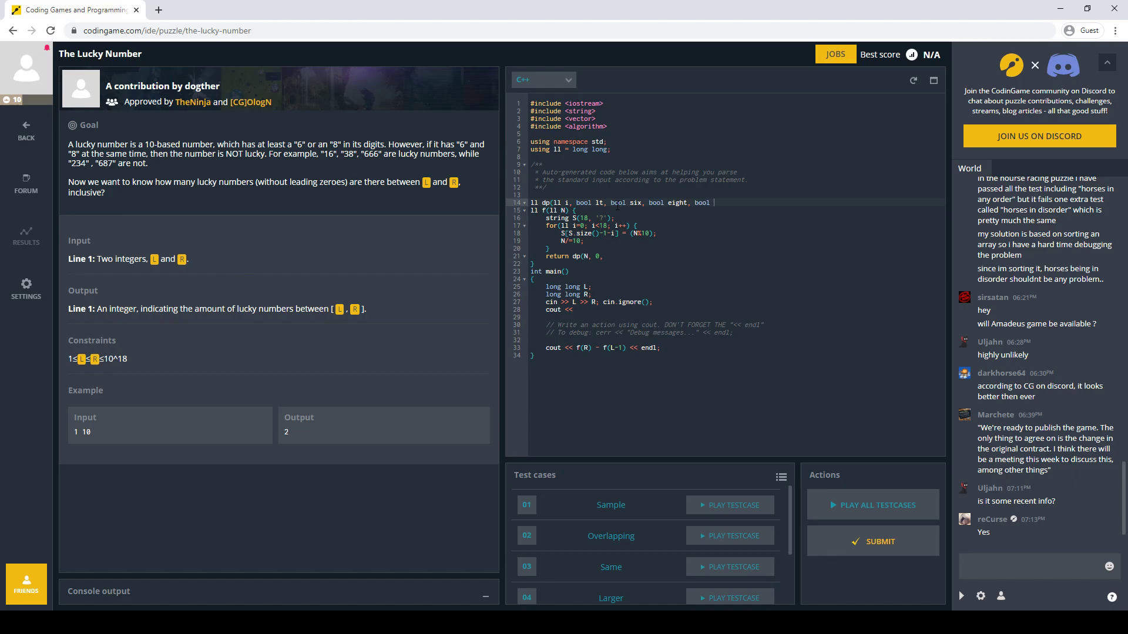
{"action": "type", "text": "n"}
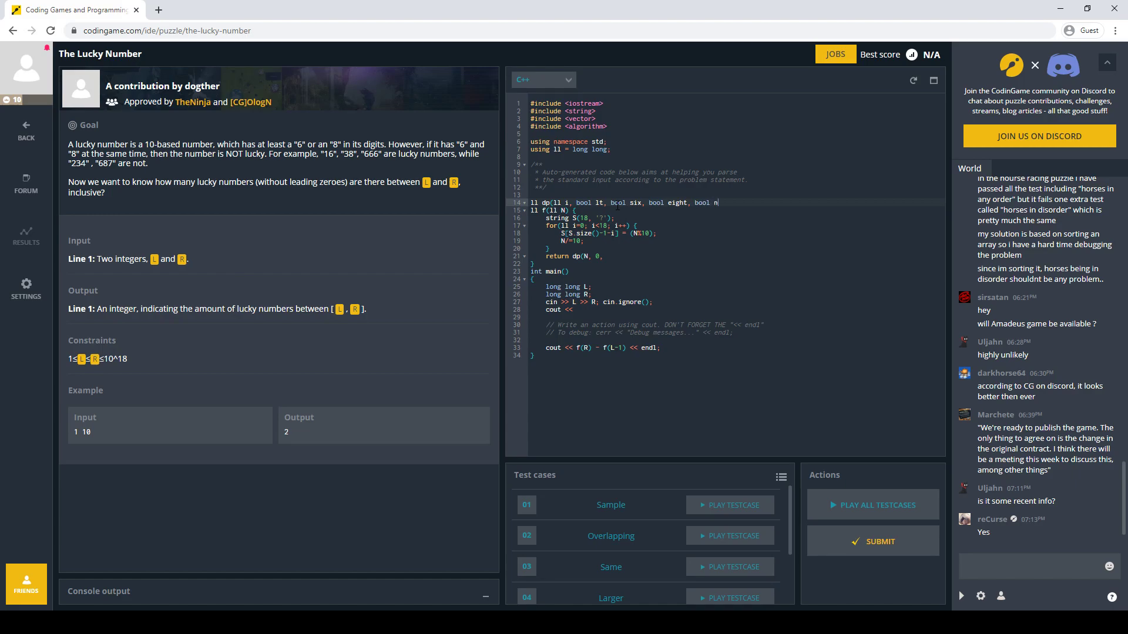
{"action": "type", "text": "onzero, ll N) {"}
{"action": "left_click", "coordinate": [736, 256]}
{"action": "type", "text": " false, false, "}
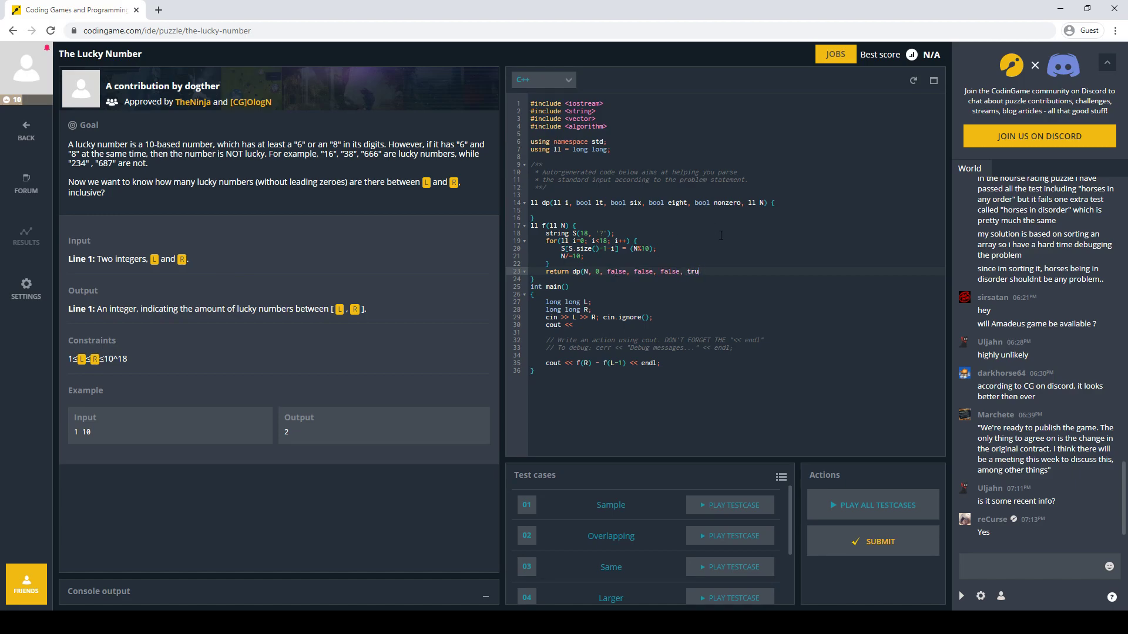
- Call dp(0, false, false, false, false, N) from f and begin a comment above dp
{"action": "type", "text": "false,"}
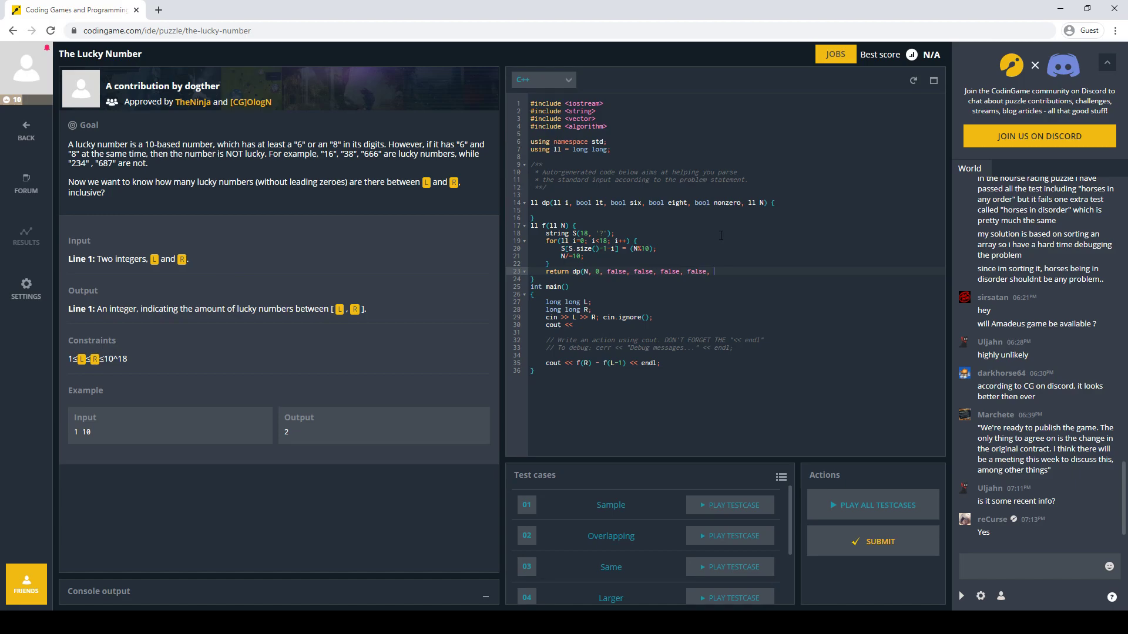
{"action": "type", "text": "N);"}
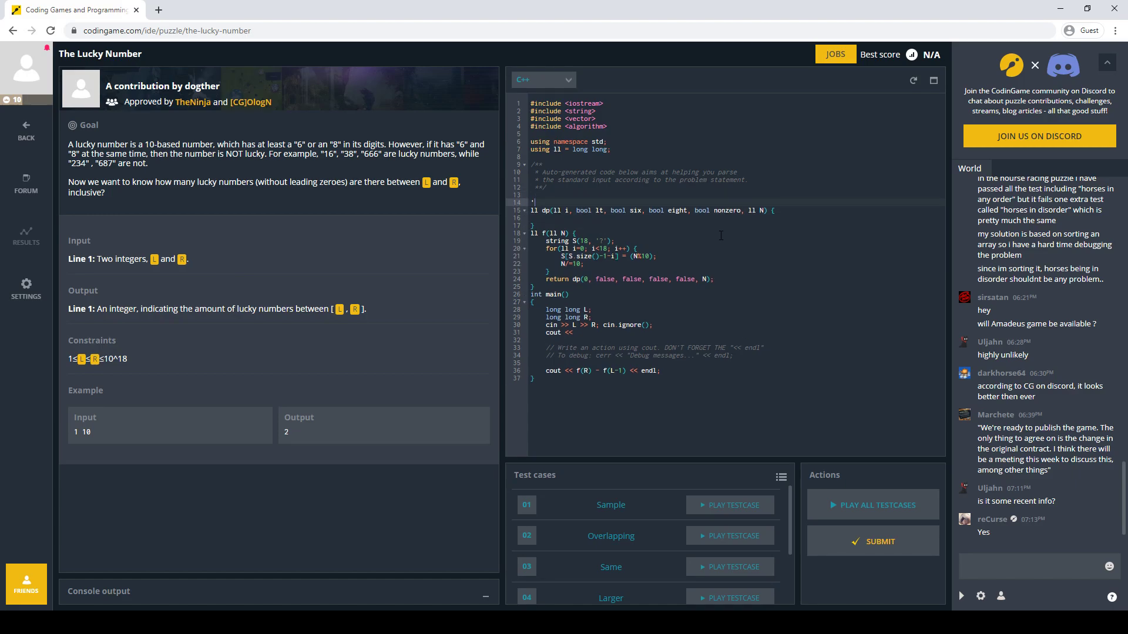
{"action": "type", "text": "// the number of numbers from index"}
{"action": "left_click", "coordinate": [737, 210]}
{"action": "type", "text": "const string& S"}
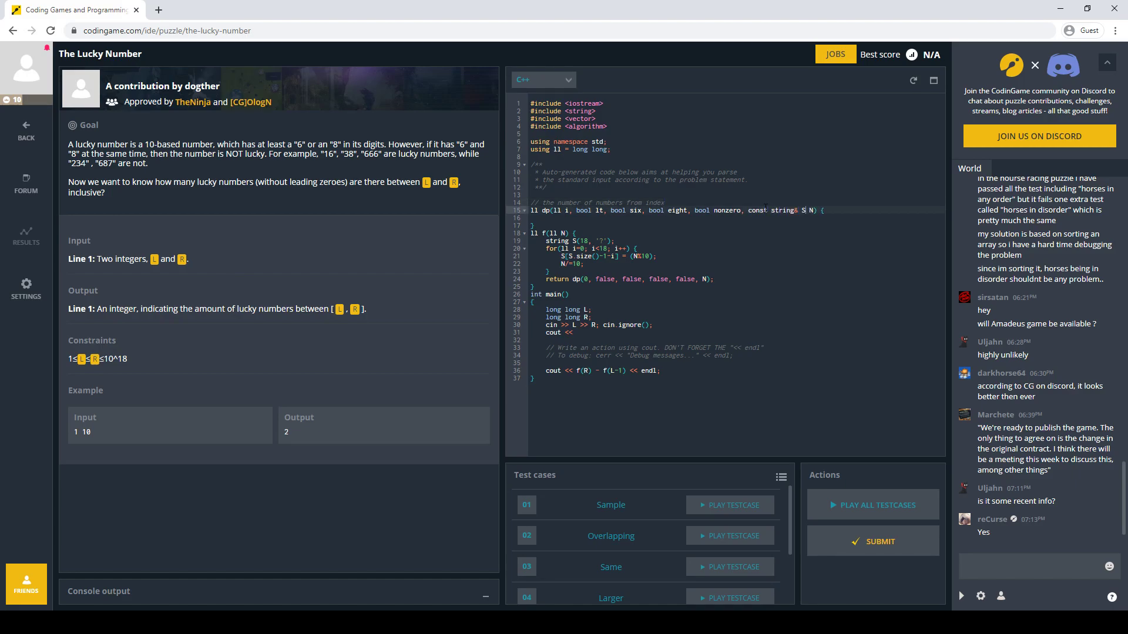
- Write comments above dp describing the total count returned and the lt, six, eight flags
{"action": "left_click", "coordinate": [580, 263]}
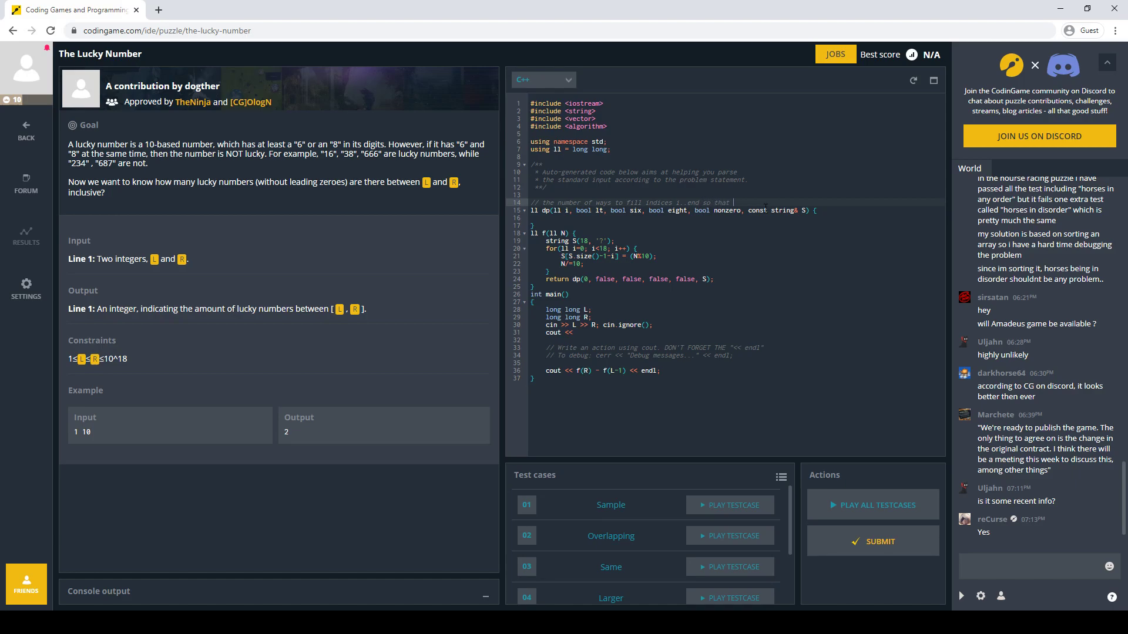
{"action": "type", "text": "in total we have"}
{"action": "type", "text": "// either 6 or 8 but not both and the final"}
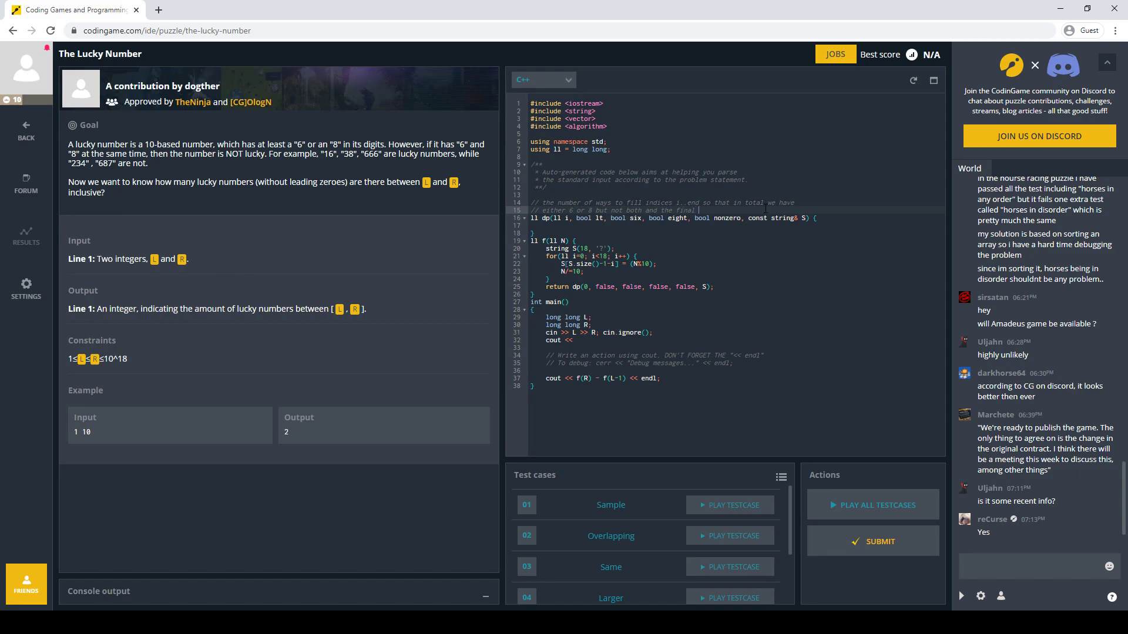
{"action": "type", "text": "number is less than or equal to S"}
{"action": "type", "text": "// lt is whether our current number is less than S, six is whether we have a 6 yet."}
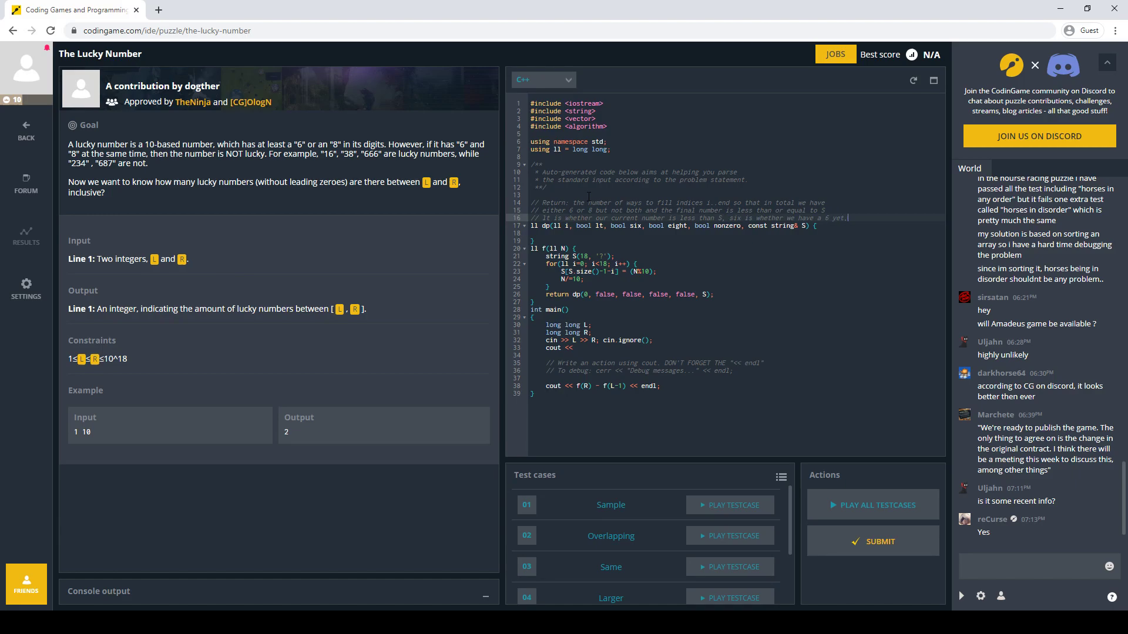
{"action": "type", "text": "// eight is we"}
{"action": "type", "text": "if(i==S.size()) { return"}
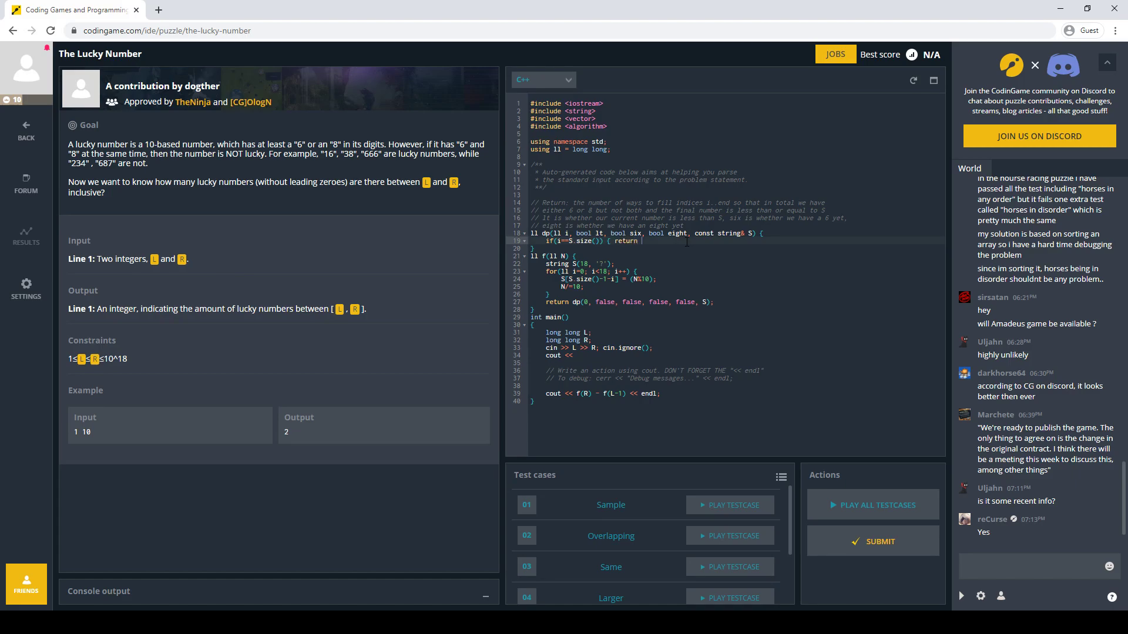
- Add a six^eight base case, a digit loop up to lt?9:S[i], and vector<ll> S(18, 0)
{"action": "type", "text": "six*e"}
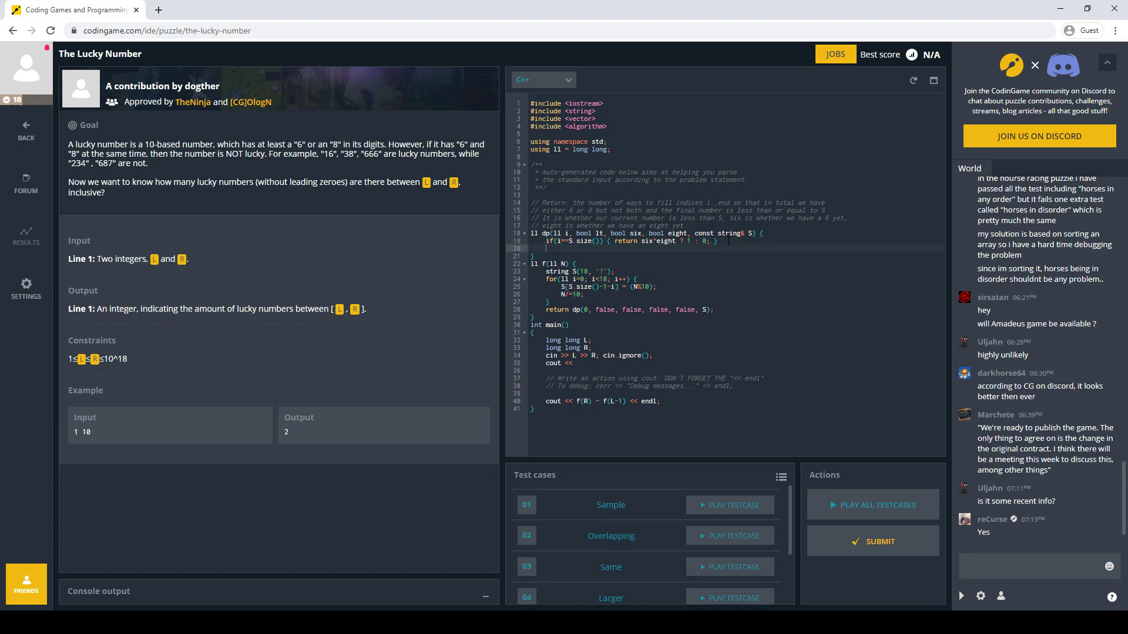
{"action": "type", "text": "for"}
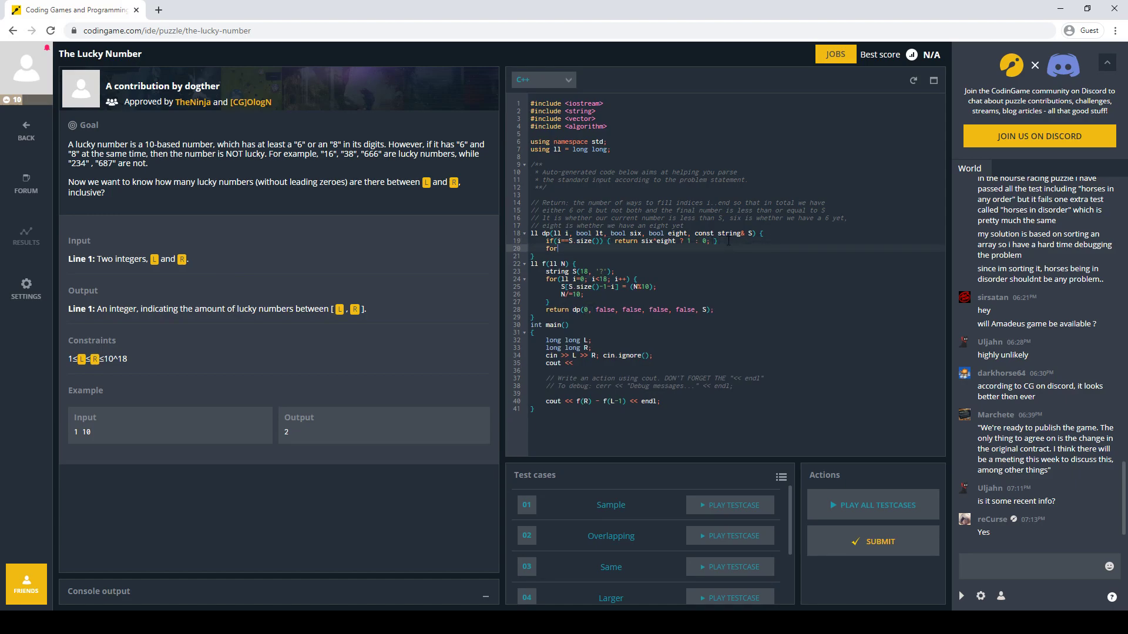
{"action": "type", "text": "(ll d=0; d"}
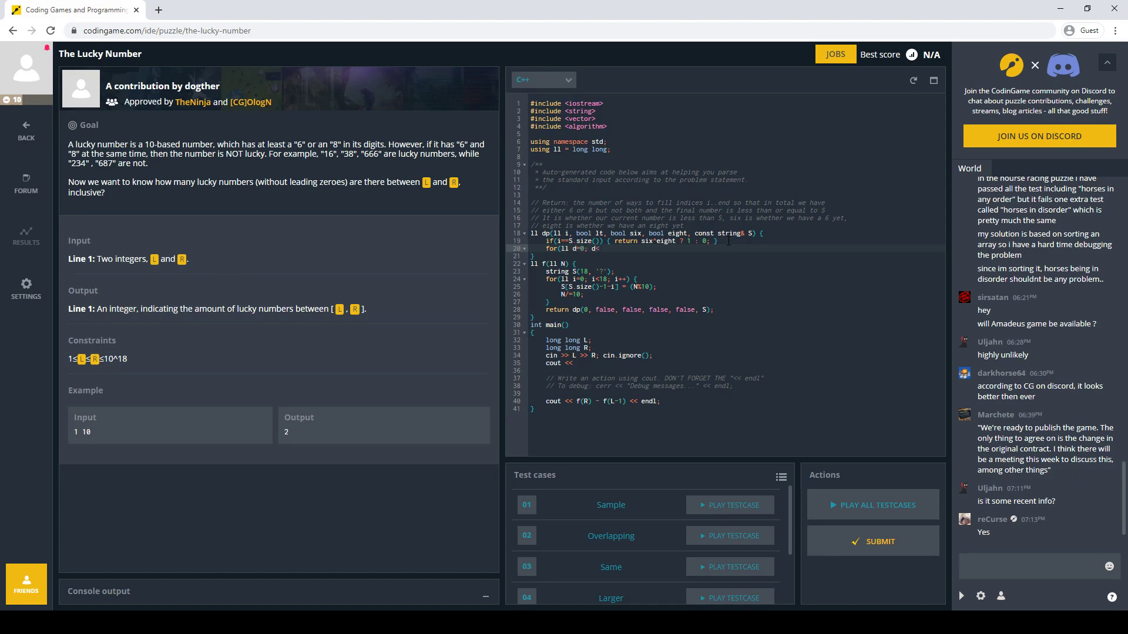
{"action": "type", "text": "<=S"}
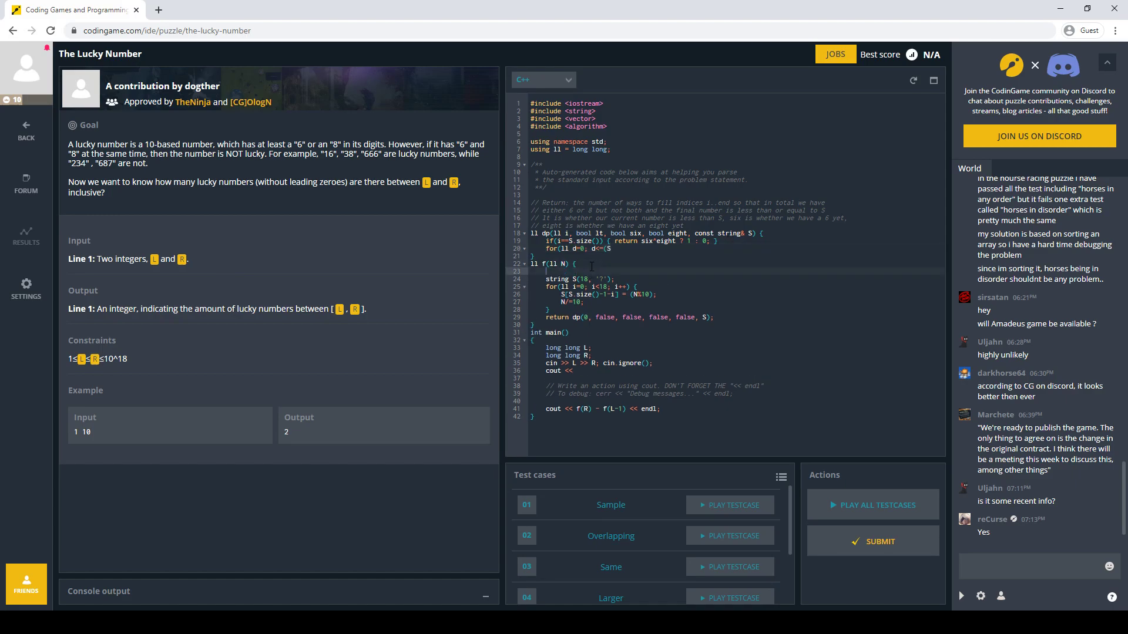
{"action": "type", "text": "vector<ll> S"}
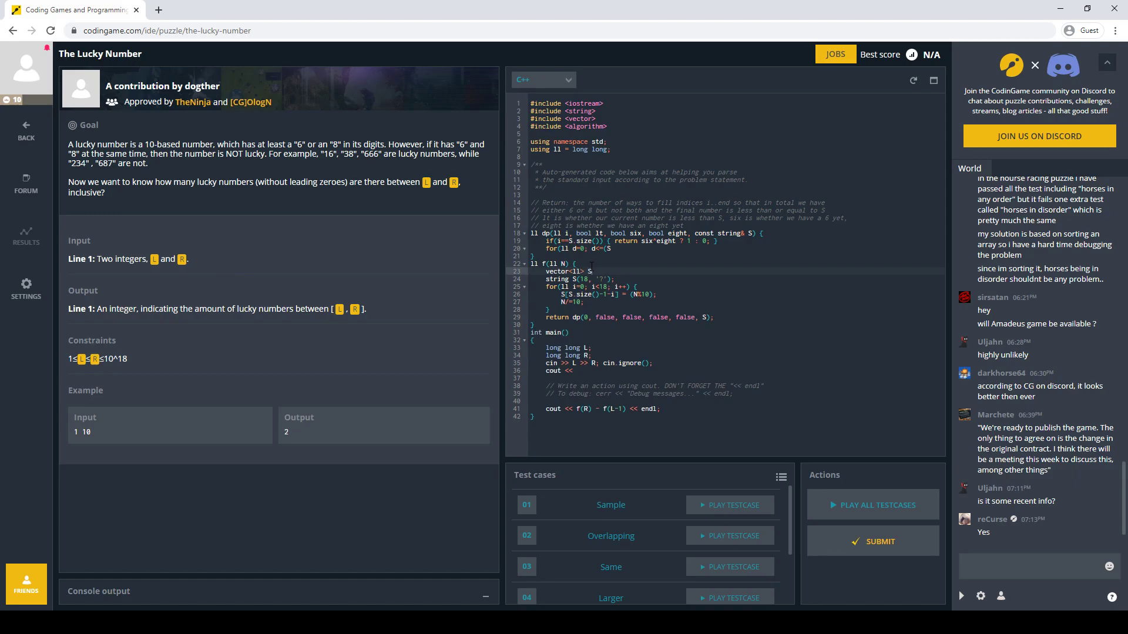
{"action": "type", "text": "(18, 0);"}
{"action": "left_click", "coordinate": [735, 233]}
{"action": "type", "text": "vector<ll>"}
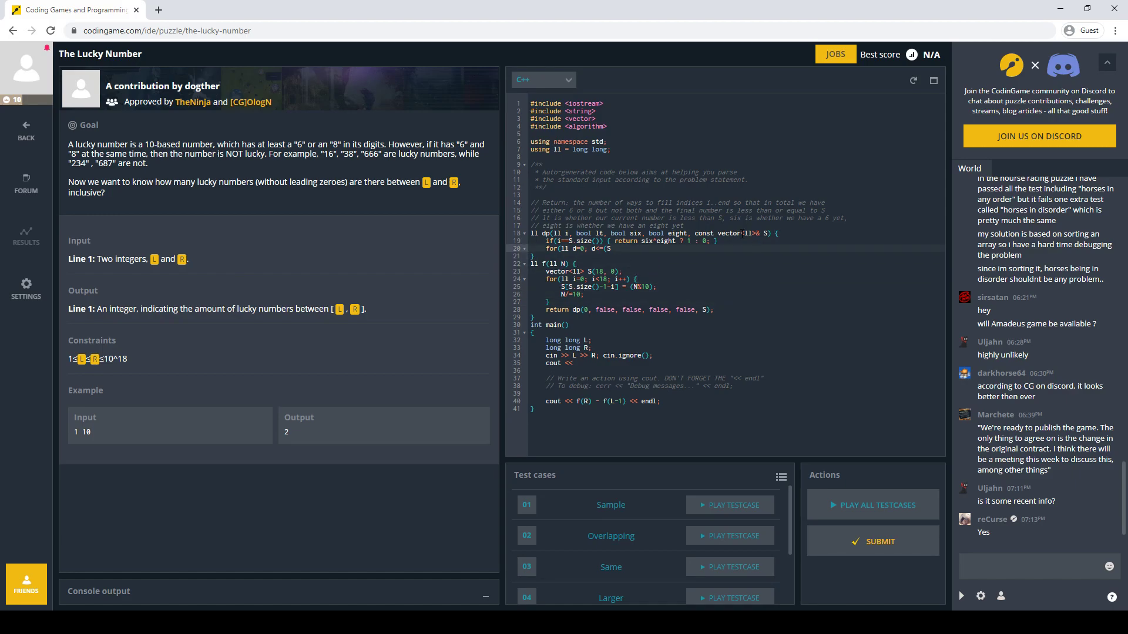
{"action": "type", "text": "lt?9:S[i]); d++) {"}
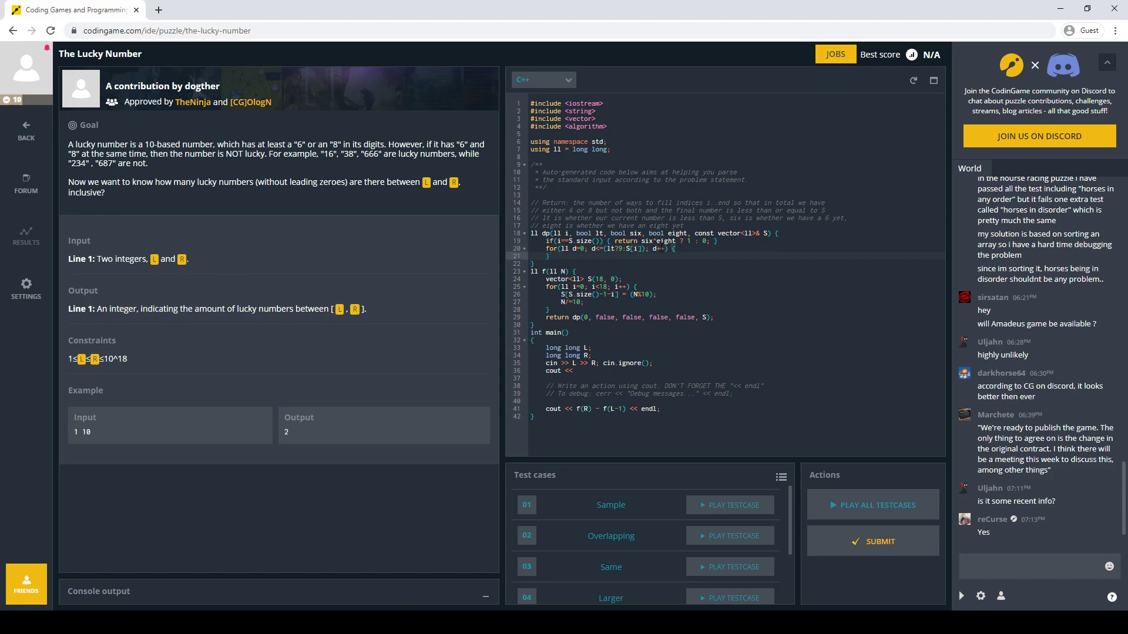
- Sum ans += dp(i+1, lt || d<S[i], six || d==6, eight || d==8, S) with ll ans = 0
{"action": "type", "text": "ans += dp(i+1,"}
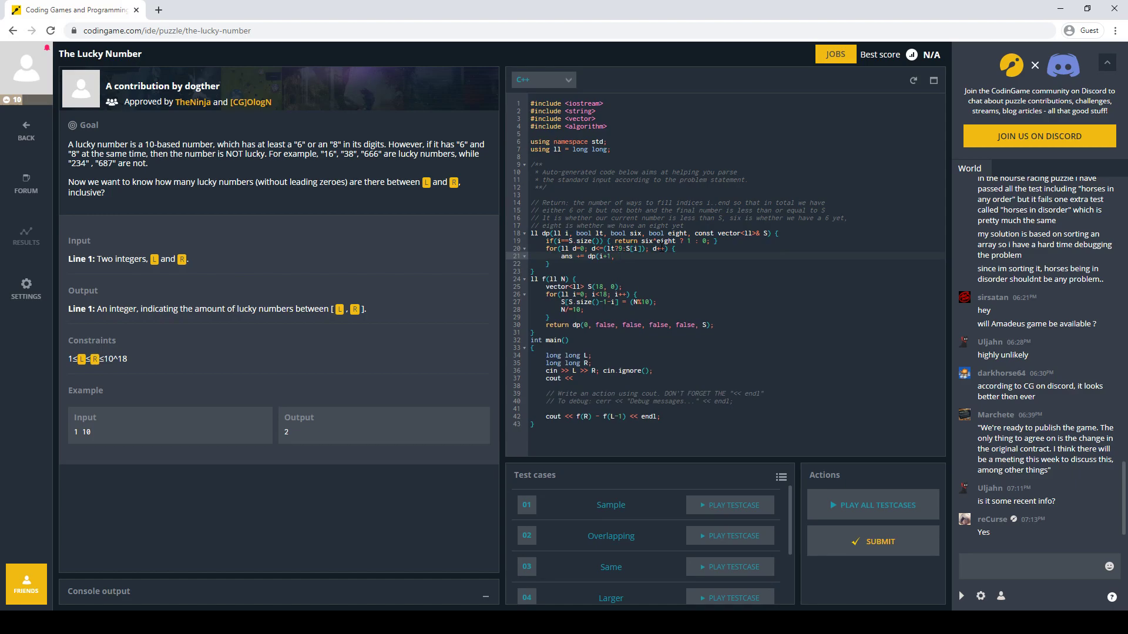
{"action": "type", "text": "lt ||"}
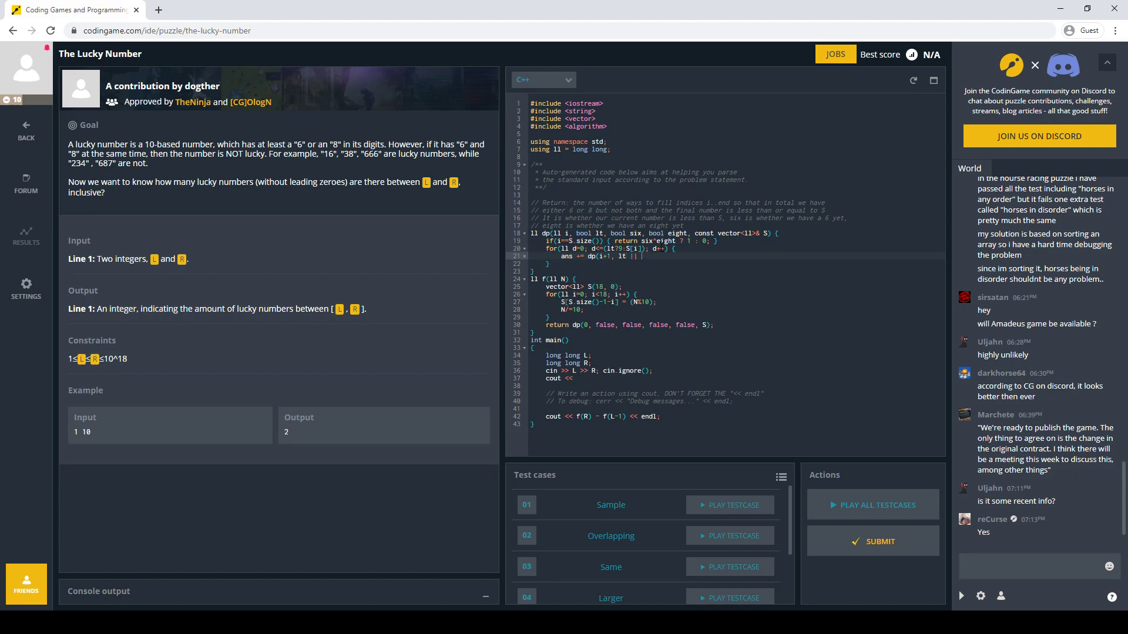
{"action": "type", "text": "d<S[i], six ||"}
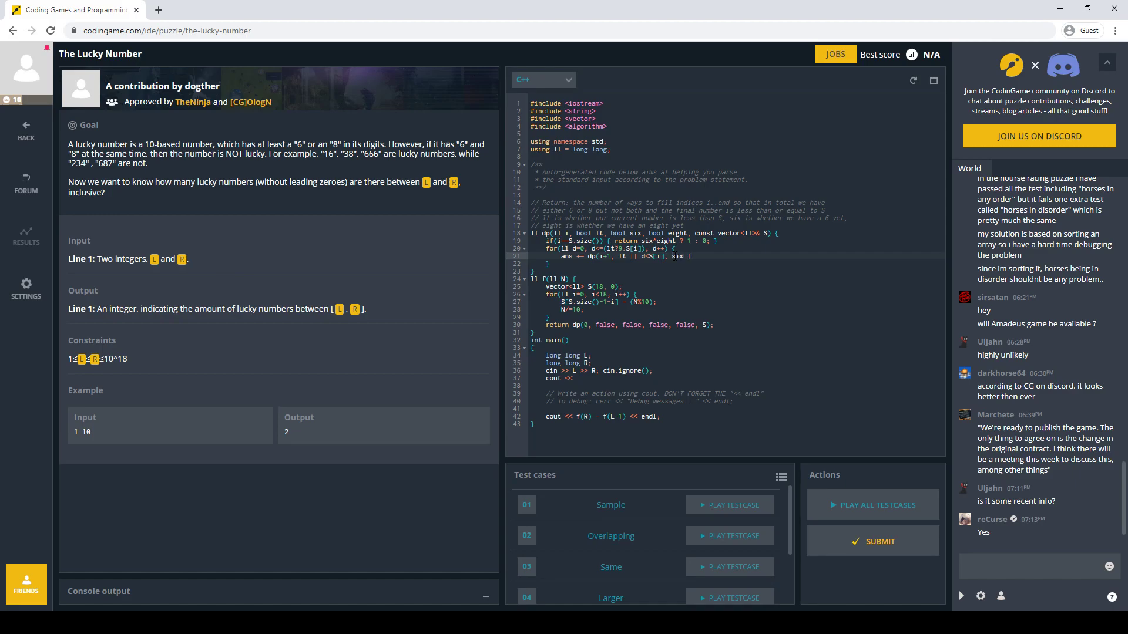
{"action": "type", "text": "d==6,"}
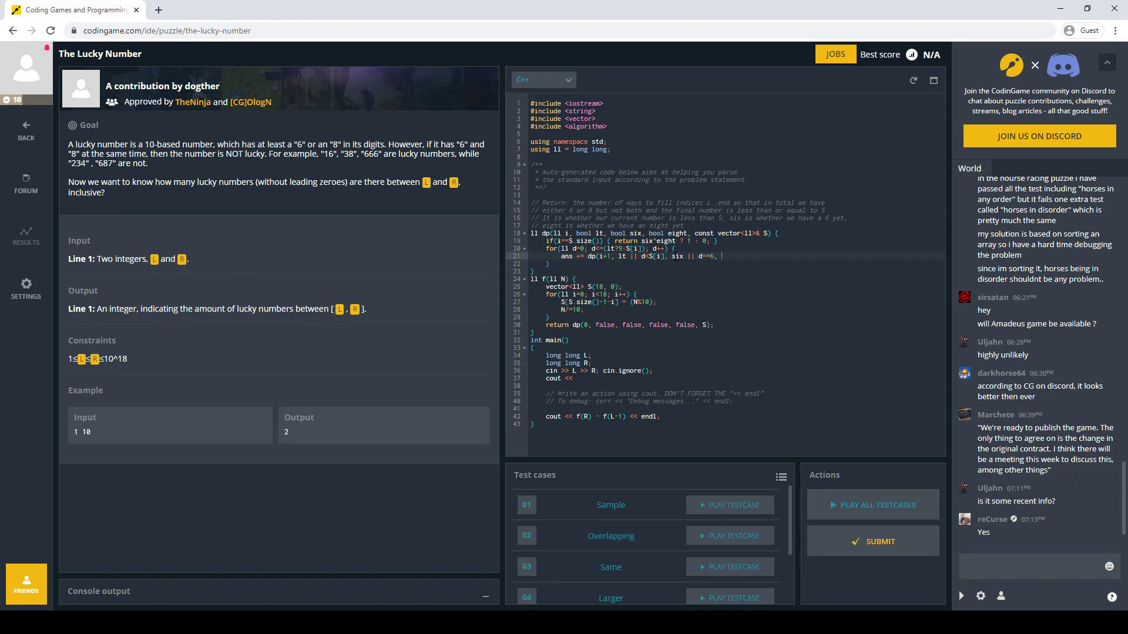
{"action": "type", "text": "eight || d==8, S);"}
{"action": "type", "text": "return ans;"}
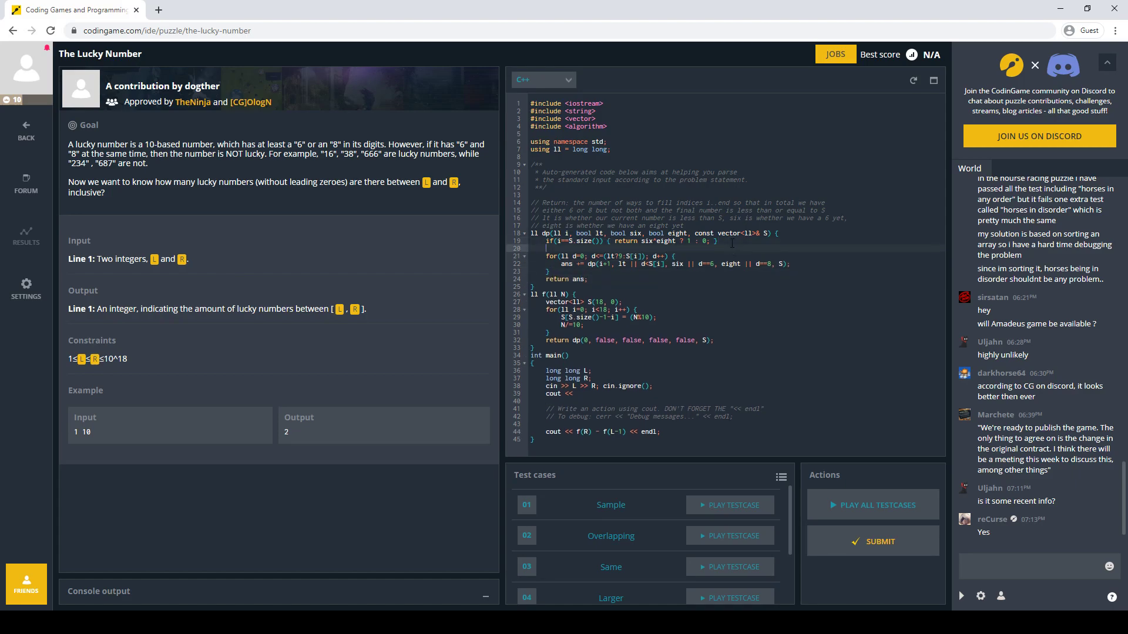
{"action": "type", "text": "ll ans = 0;"}
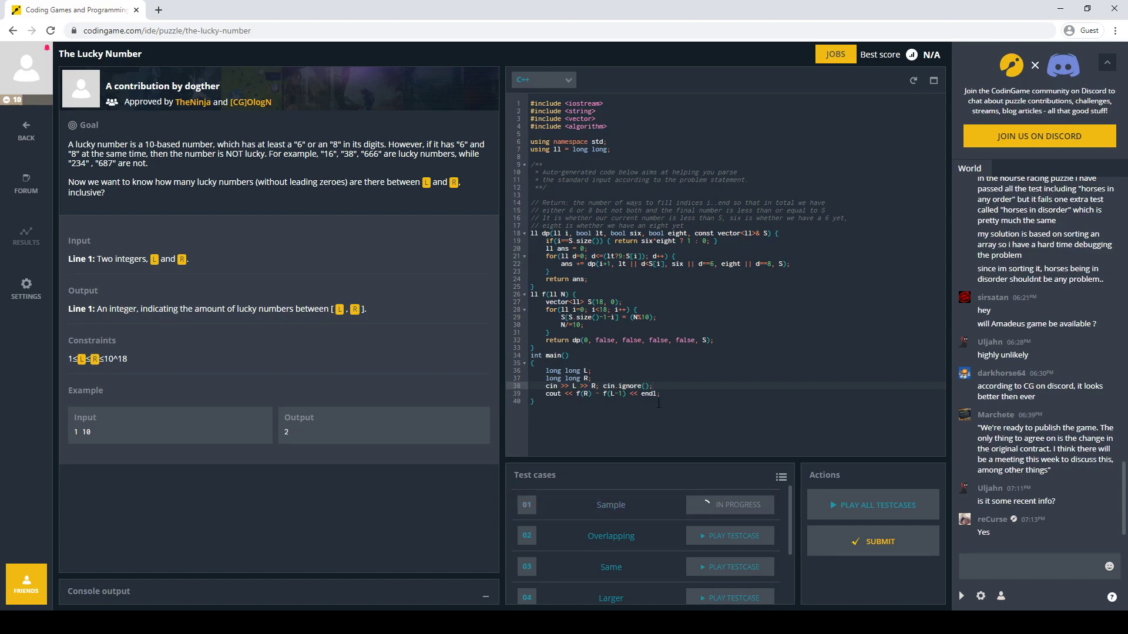
- Fix the dp call's compile error and pass Sample (2) and Overlapping (10) tests
{"action": "left_click", "coordinate": [729, 505]}
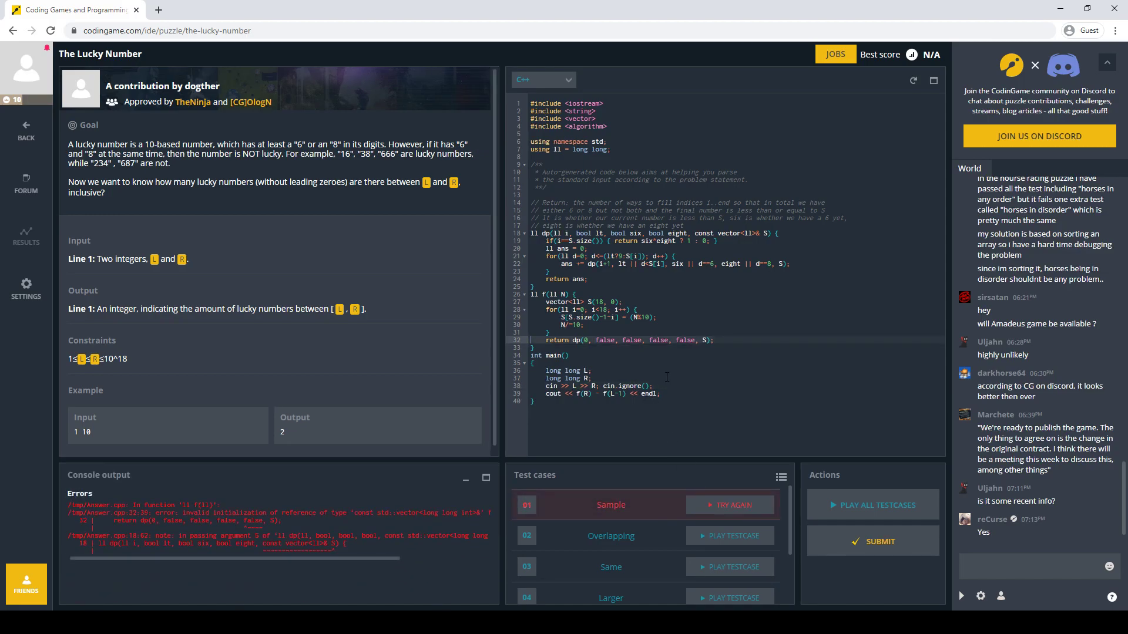
{"action": "mouse_move", "coordinate": [649, 379]}
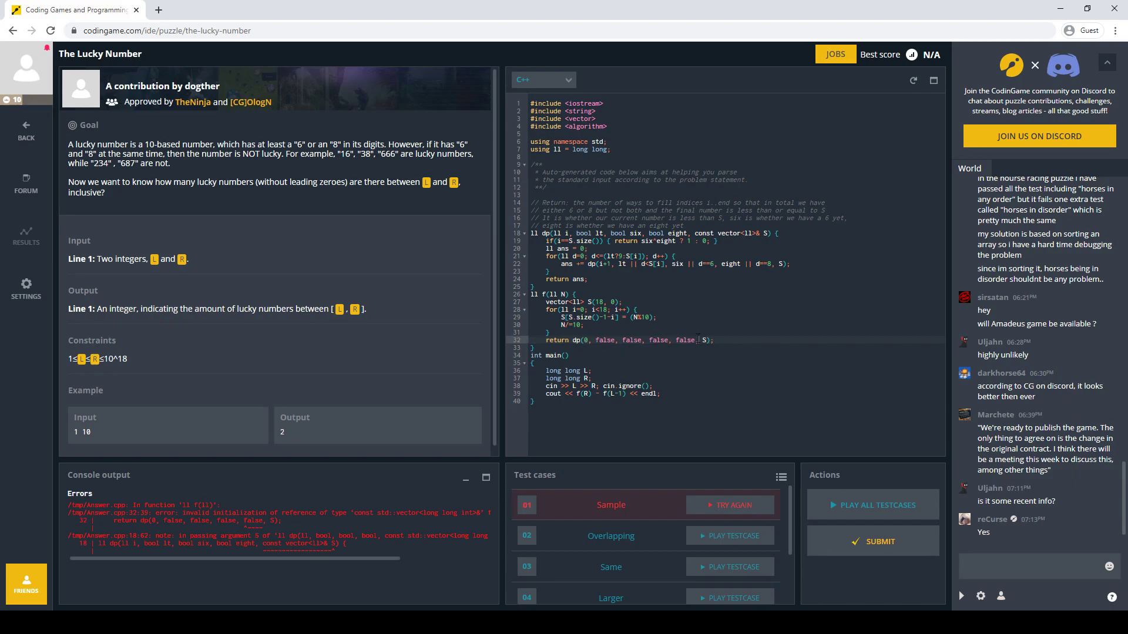
{"action": "left_click", "coordinate": [730, 505]}
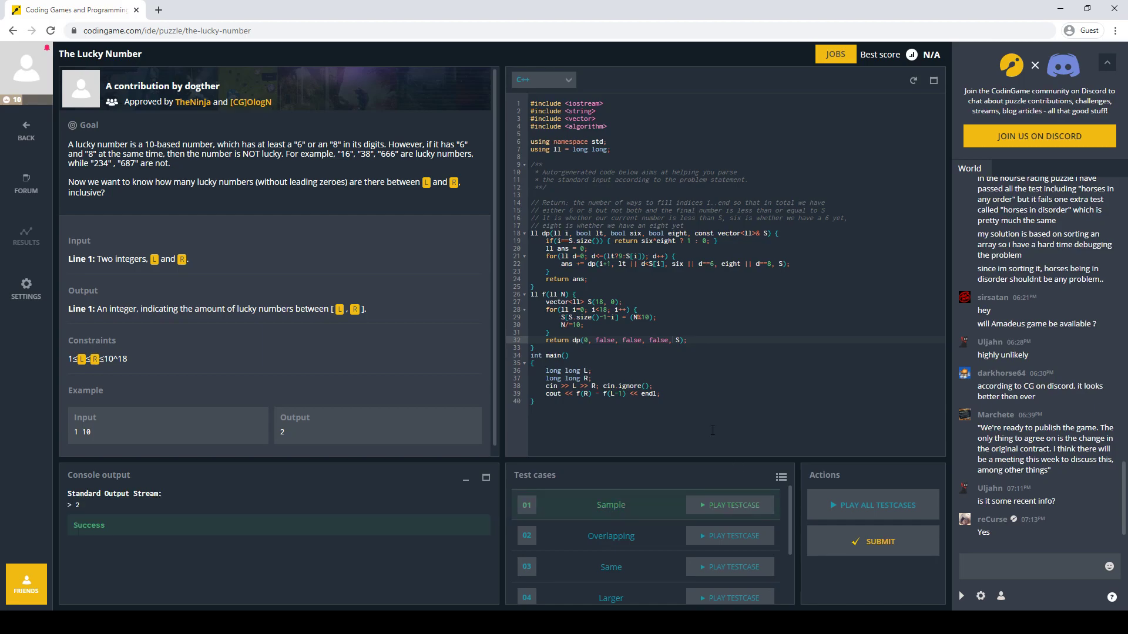
{"action": "left_click", "coordinate": [730, 536]}
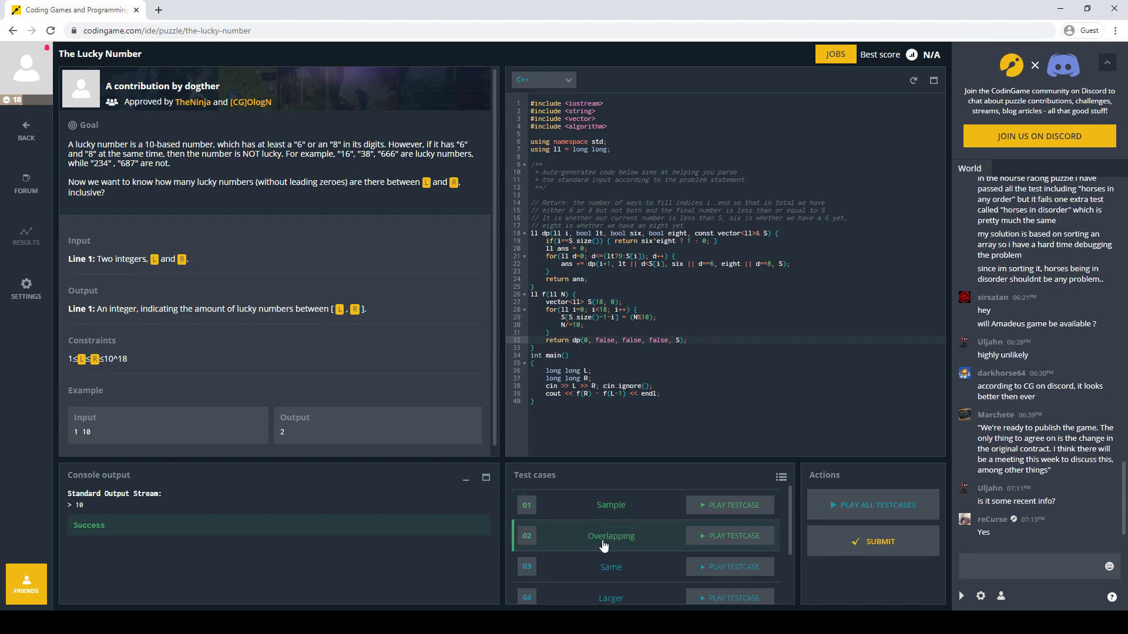
{"action": "left_click", "coordinate": [729, 536]}
{"action": "type", "text": "ll key ="}
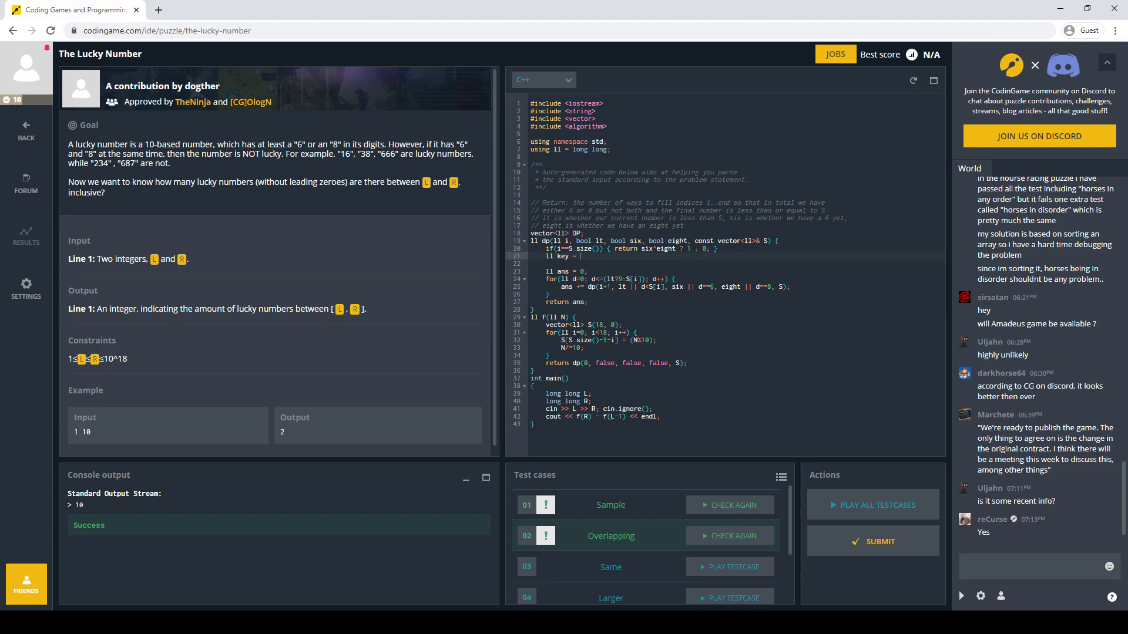
- Memoize dp with a DP[key] lookup, store answers, and create a -1-filled table in f
{"action": "type", "text": "i"}
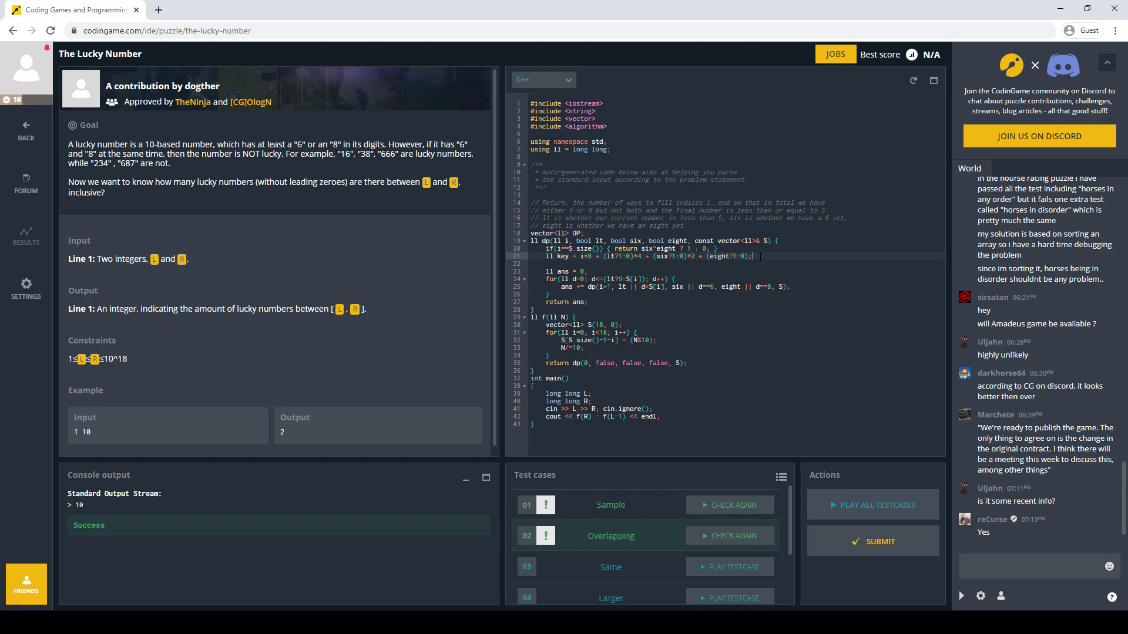
{"action": "type", "text": "if(DP[k"}
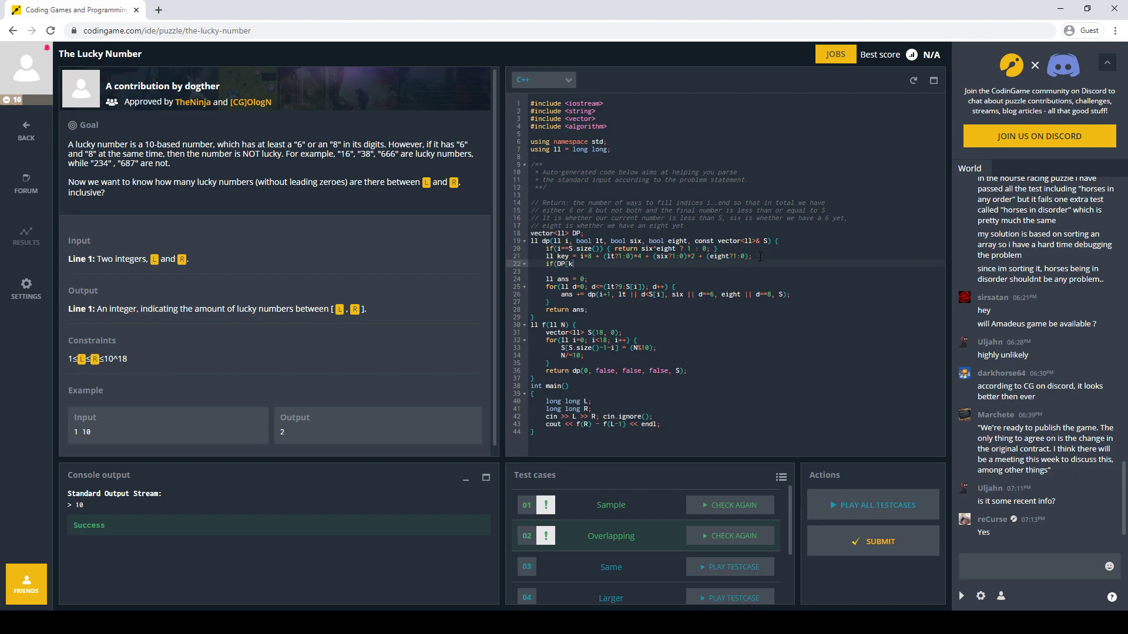
{"action": "type", "text": "ey]>=0) {"}
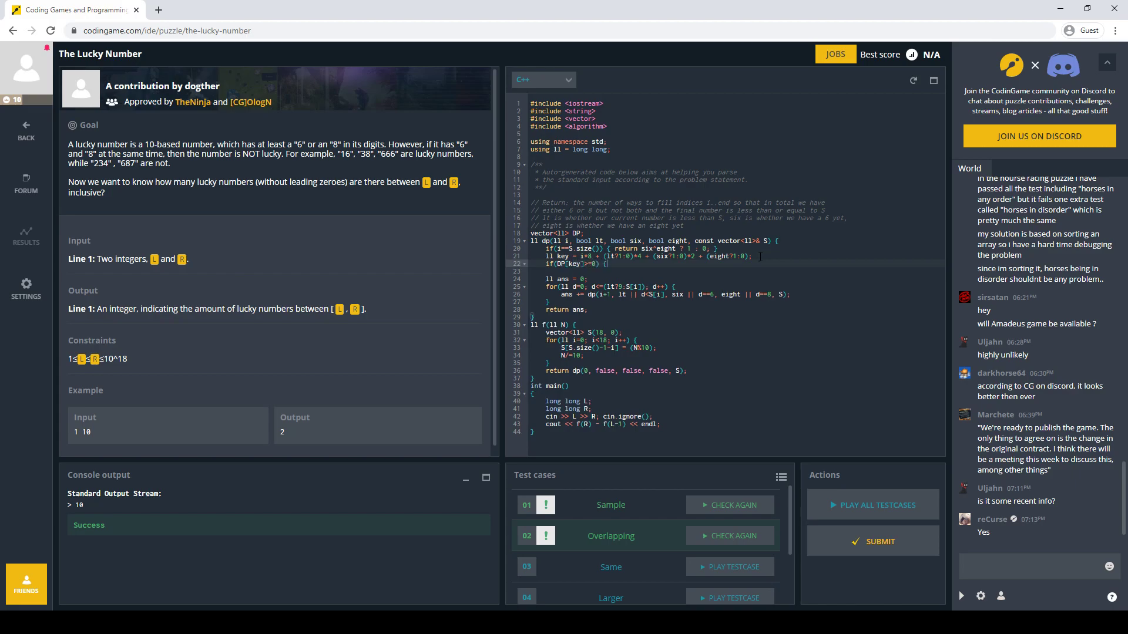
{"action": "type", "text": "return DP[key]; }"}
{"action": "type", "text": "DP[key] = ans;"}
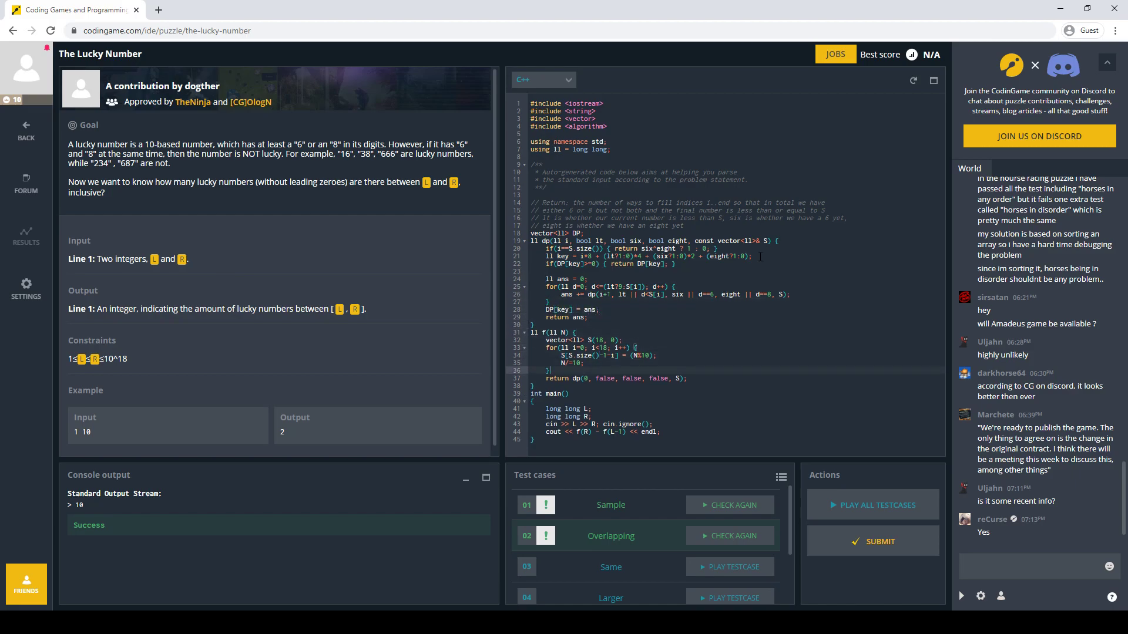
{"action": "type", "text": "vector<ll>"}
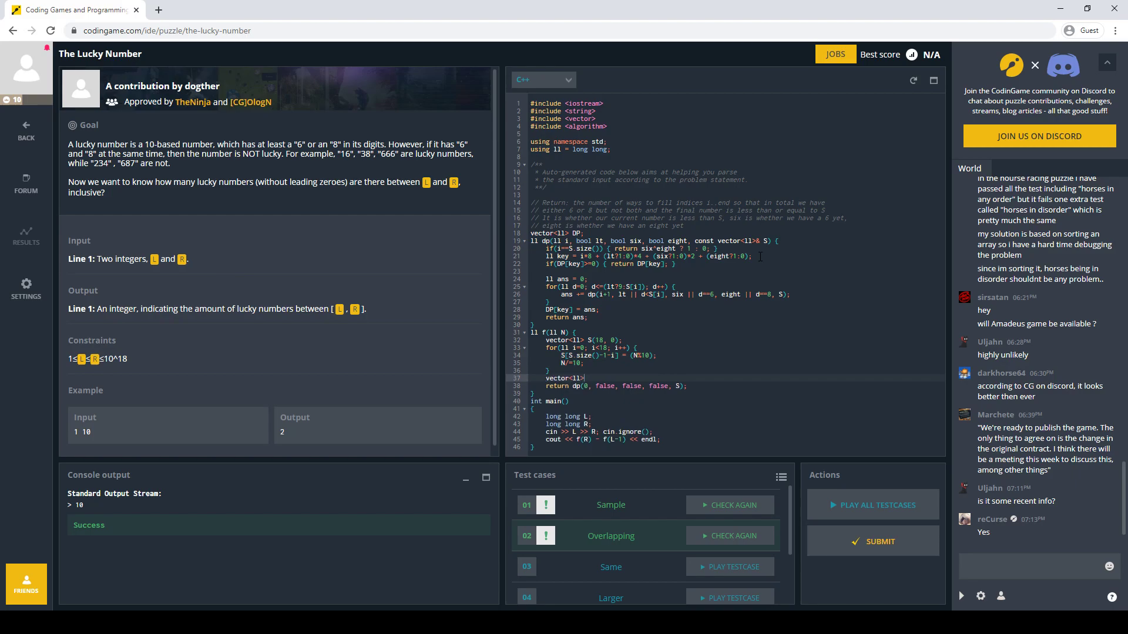
{"action": "type", "text": "(18"}
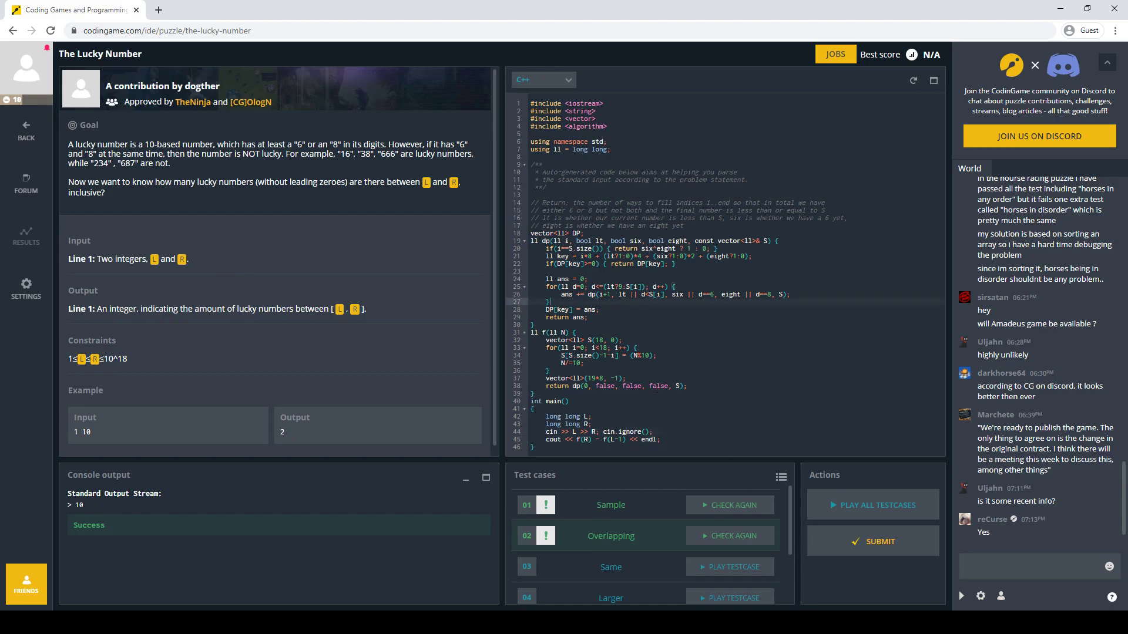
{"action": "left_click", "coordinate": [729, 536]}
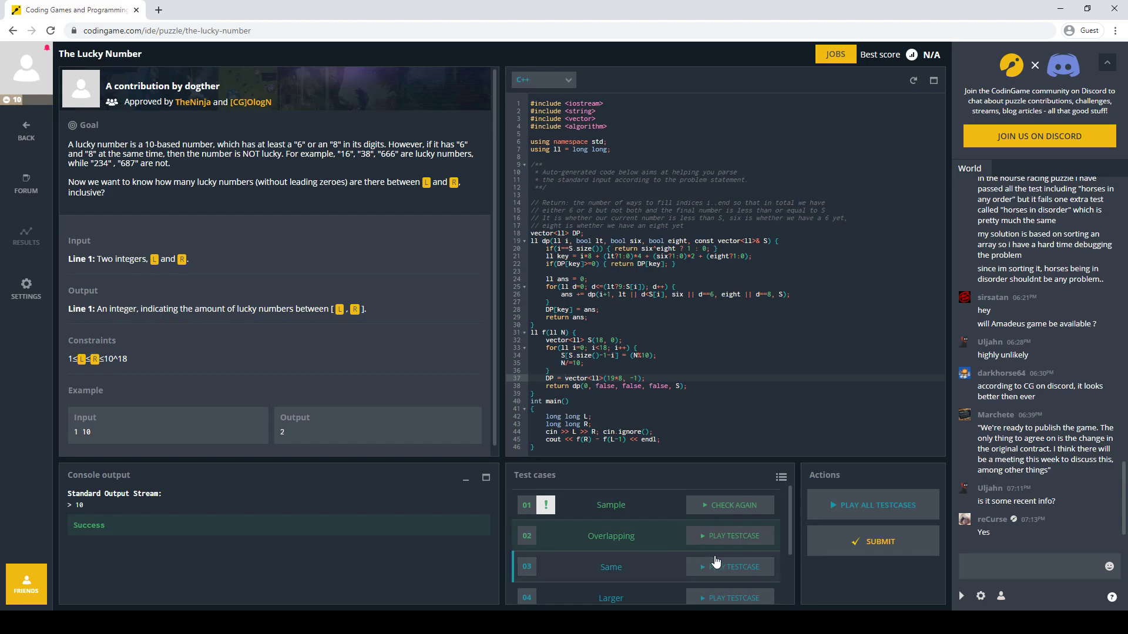
{"action": "left_click", "coordinate": [729, 567]}
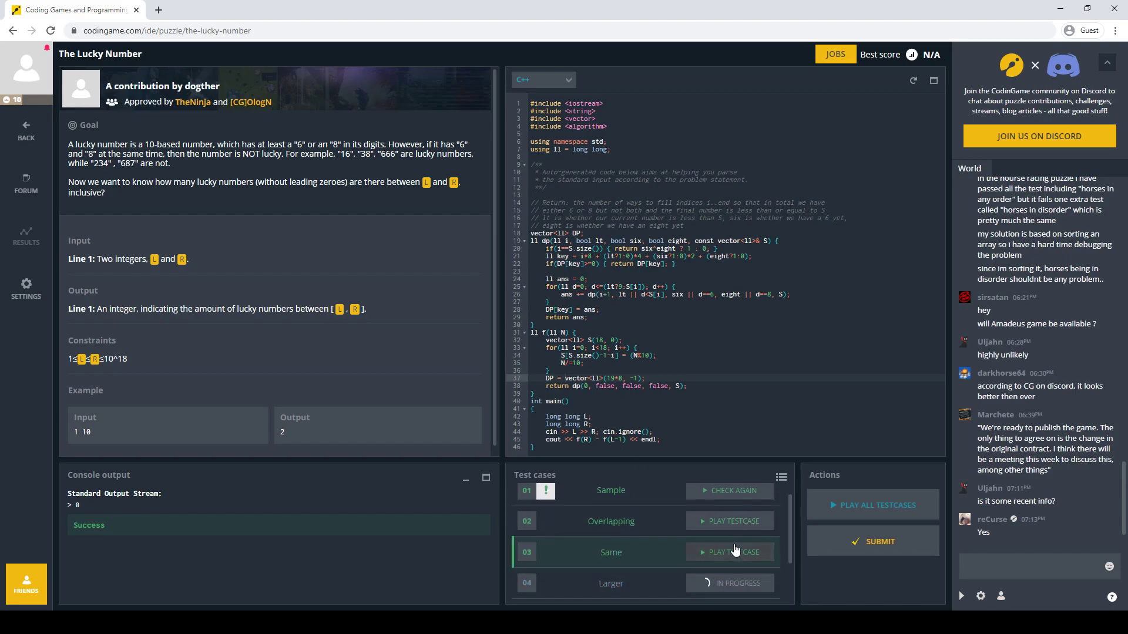
{"action": "left_click", "coordinate": [873, 505]}
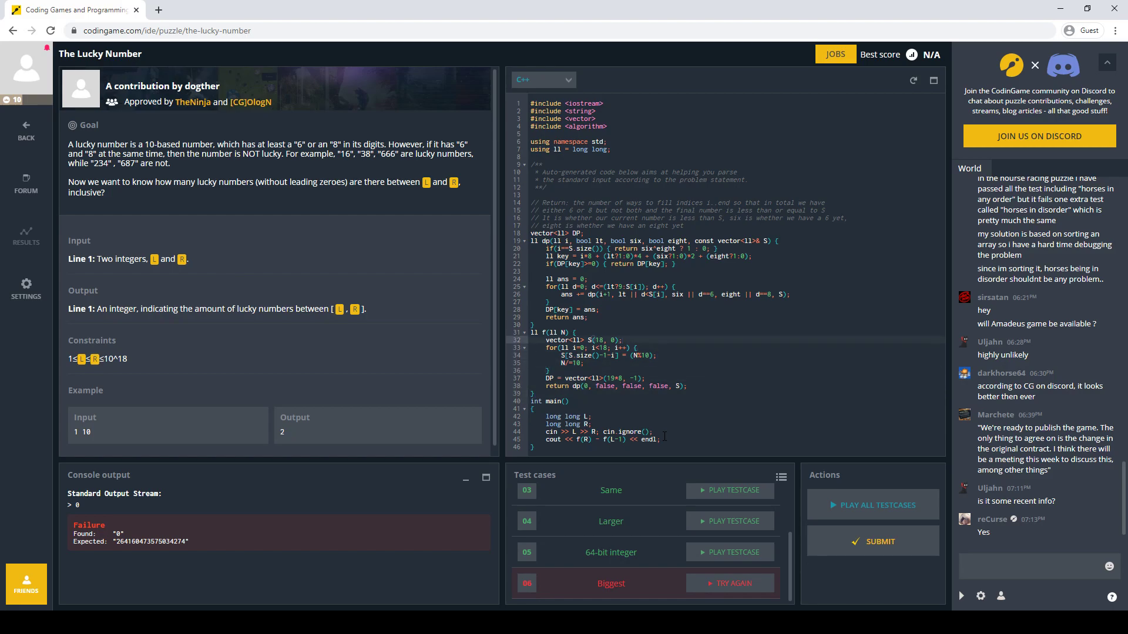
{"action": "left_click", "coordinate": [873, 504]}
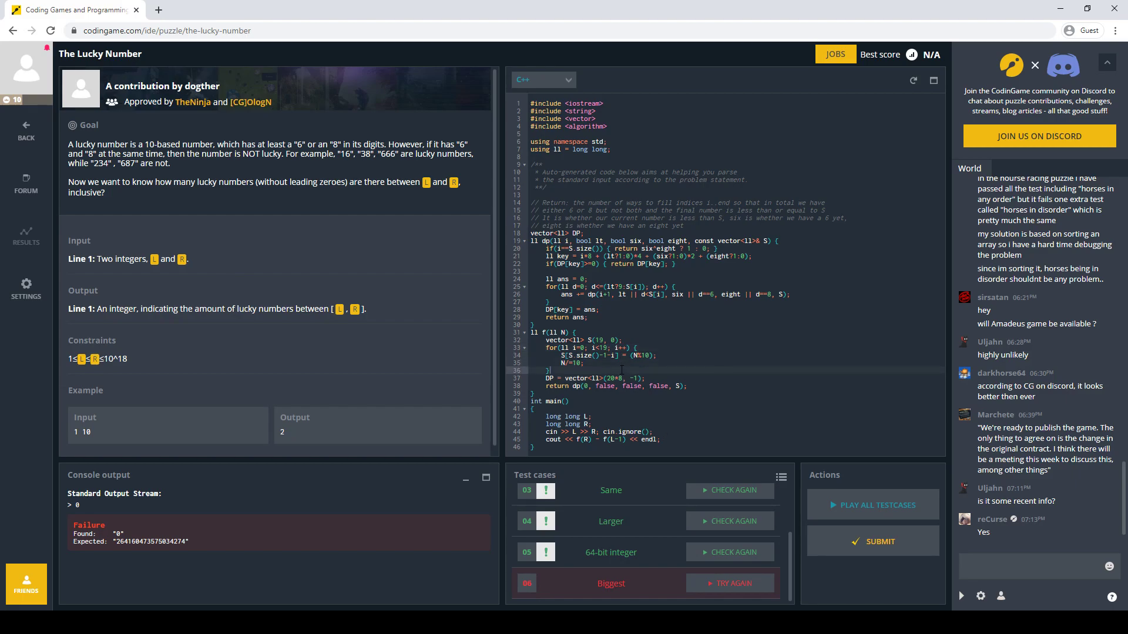
{"action": "left_click", "coordinate": [729, 583]}
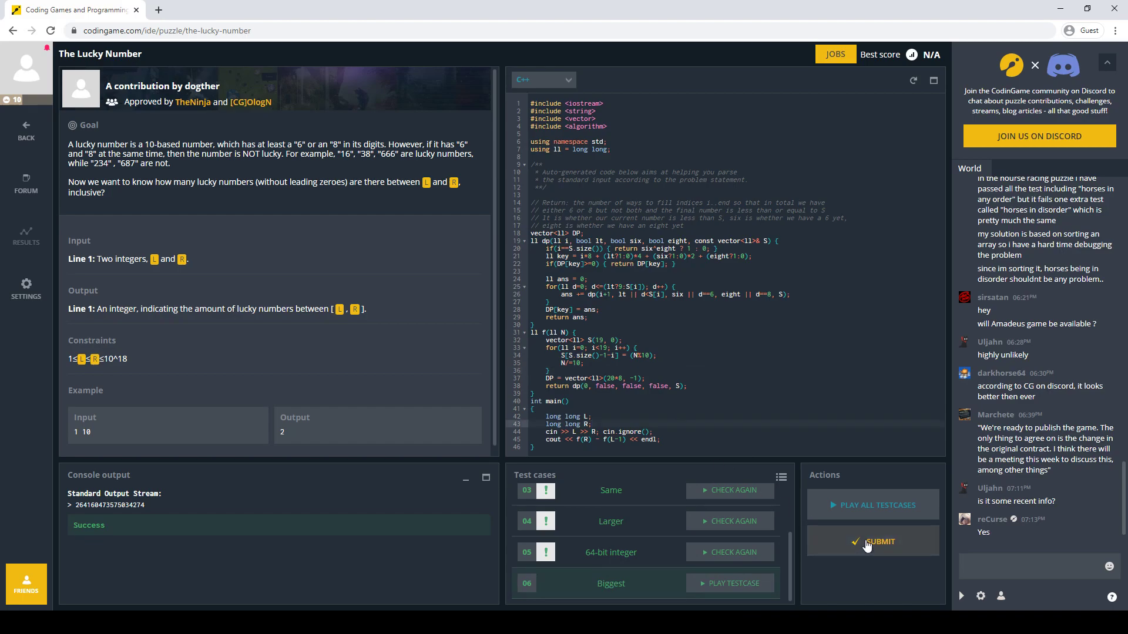
- Submit The Lucky Number solution, dismiss the achievement after the 100% report, and return to the puzzle
{"action": "left_click", "coordinate": [873, 542]}
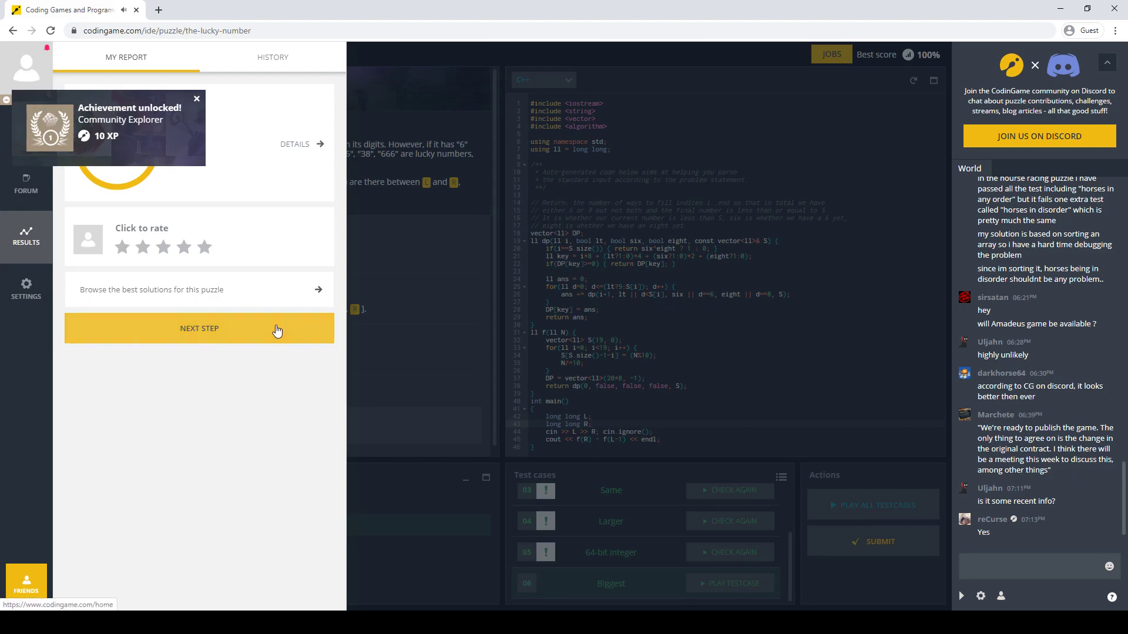
{"action": "left_click", "coordinate": [197, 98]}
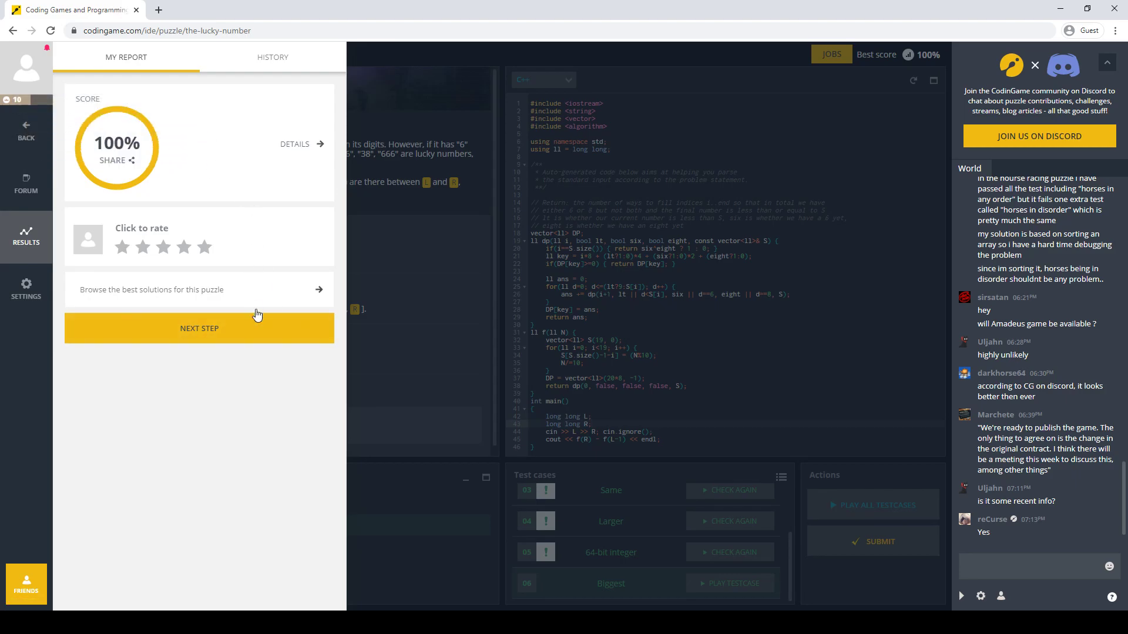
{"action": "left_click", "coordinate": [11, 30]}
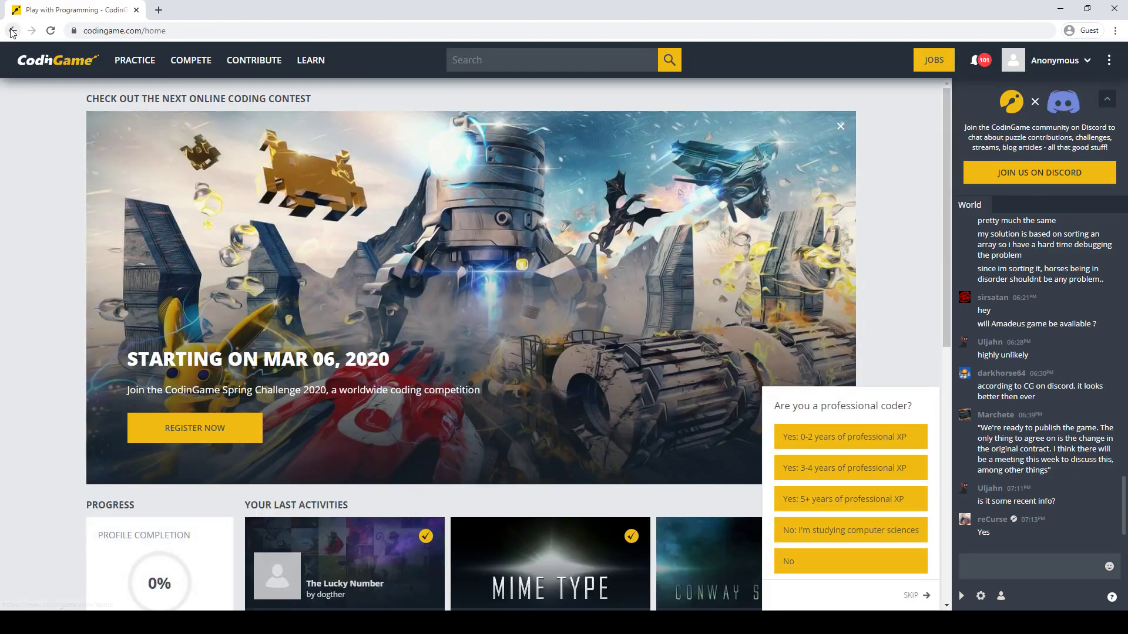
{"action": "left_click", "coordinate": [345, 569]}
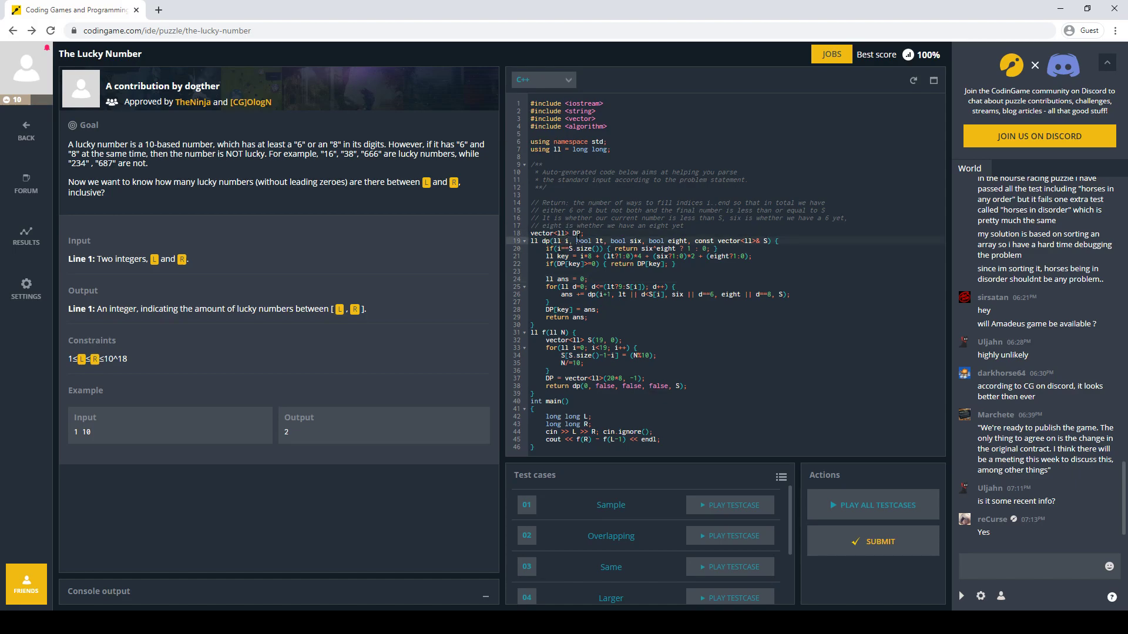
{"action": "mouse_move", "coordinate": [651, 245]}
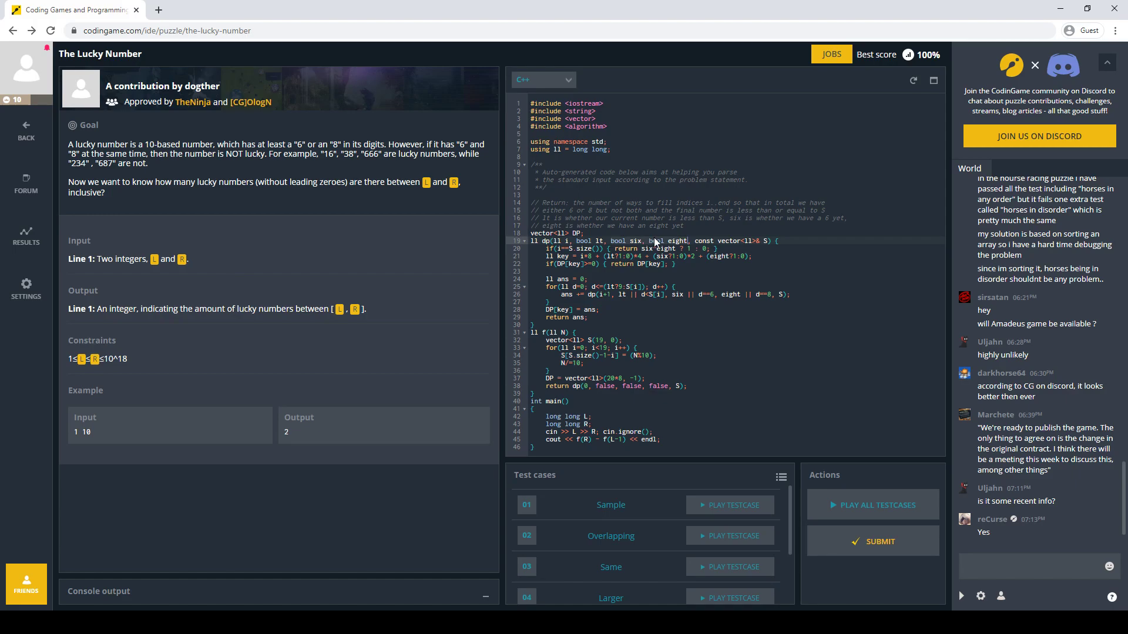
{"action": "mouse_move", "coordinate": [676, 237]}
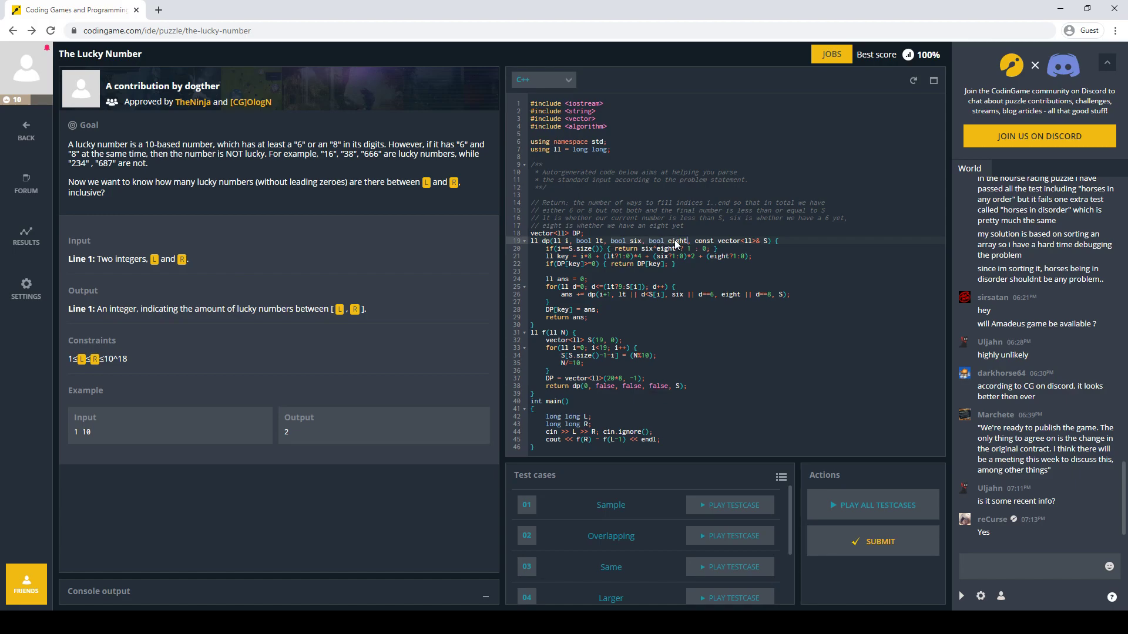
{"action": "mouse_move", "coordinate": [677, 241]}
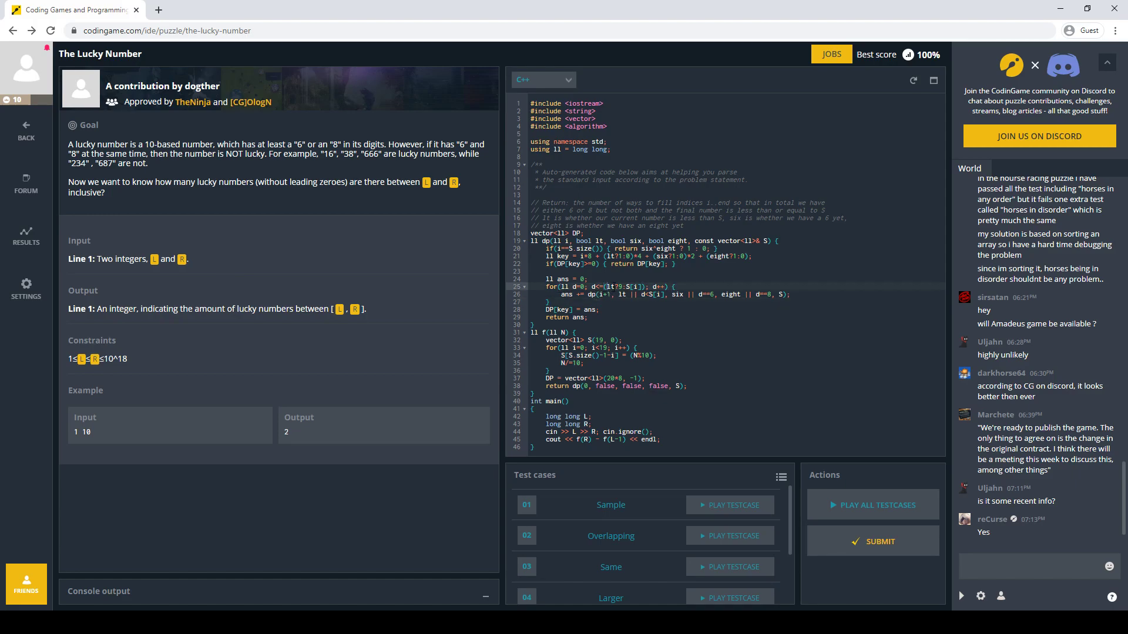
{"action": "mouse_move", "coordinate": [628, 290]}
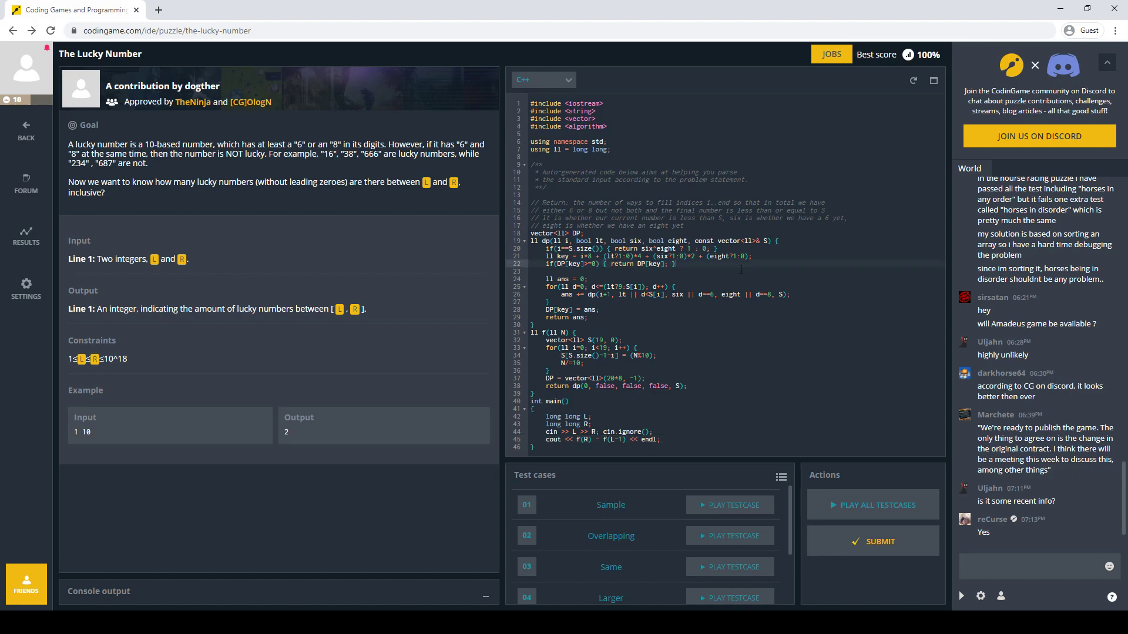
{"action": "mouse_move", "coordinate": [675, 342]}
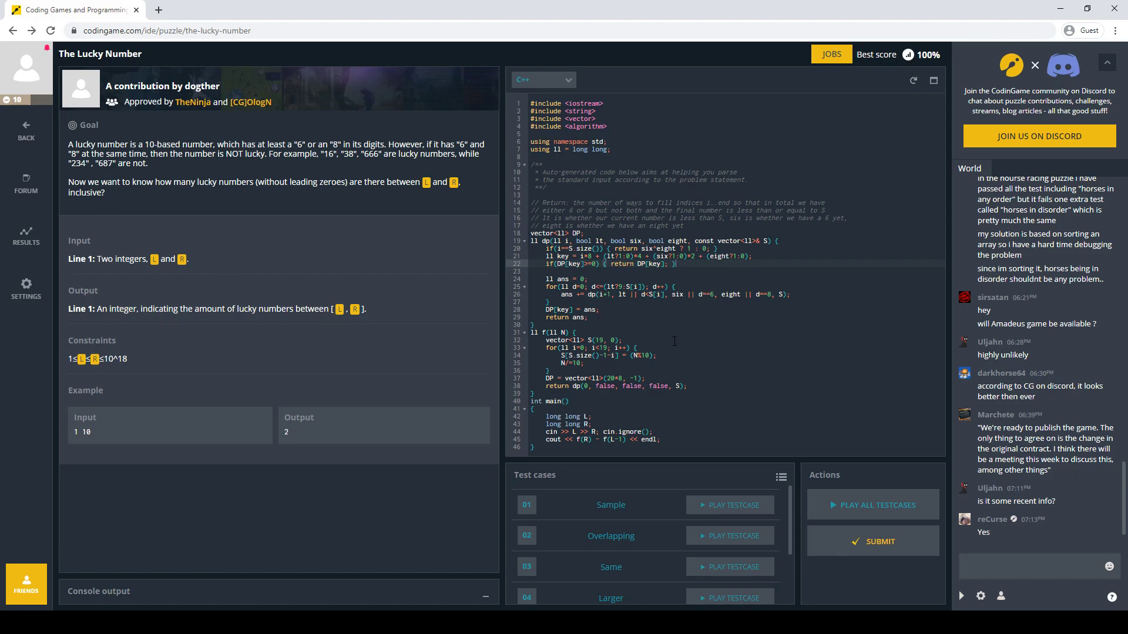